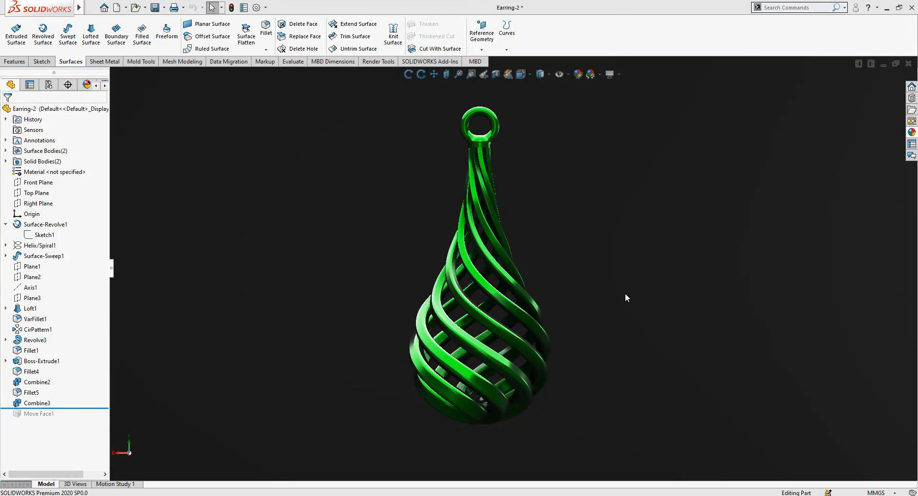
{"action": "mouse_move", "coordinate": [611, 285]}
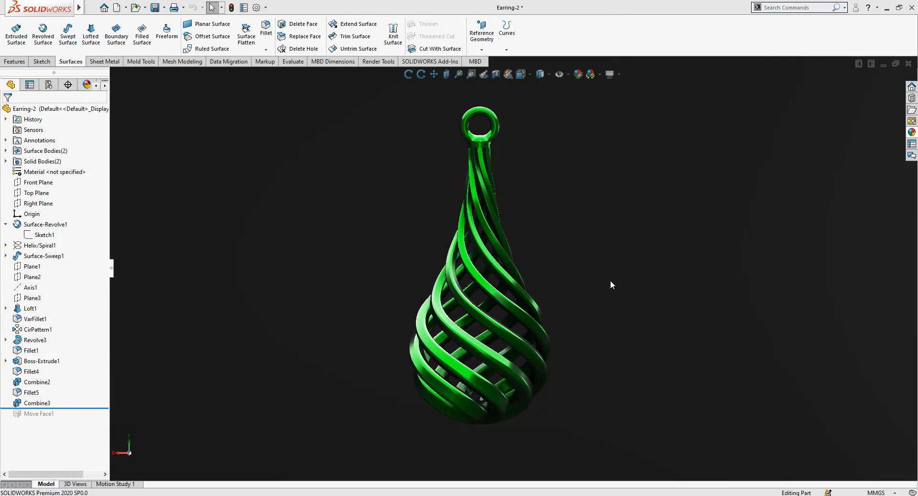
Create a new blank part document (Part3)
{"action": "left_click", "coordinate": [117, 7]}
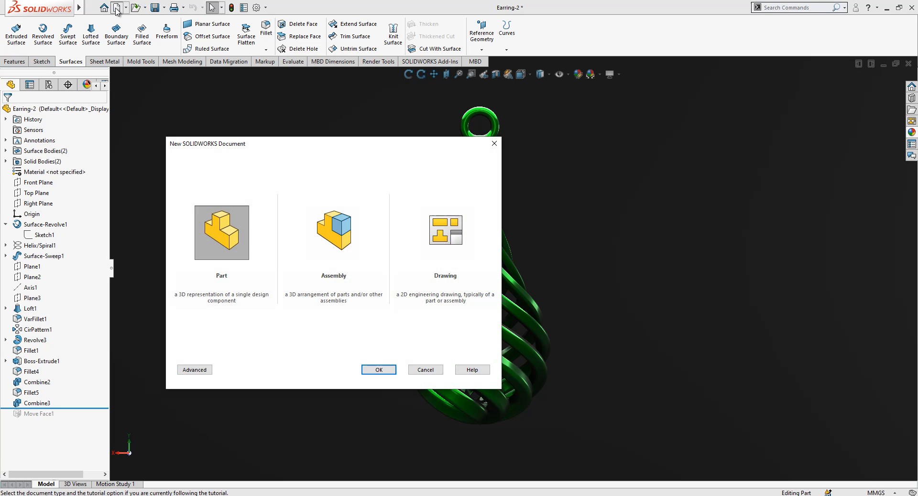
{"action": "left_click", "coordinate": [378, 370]}
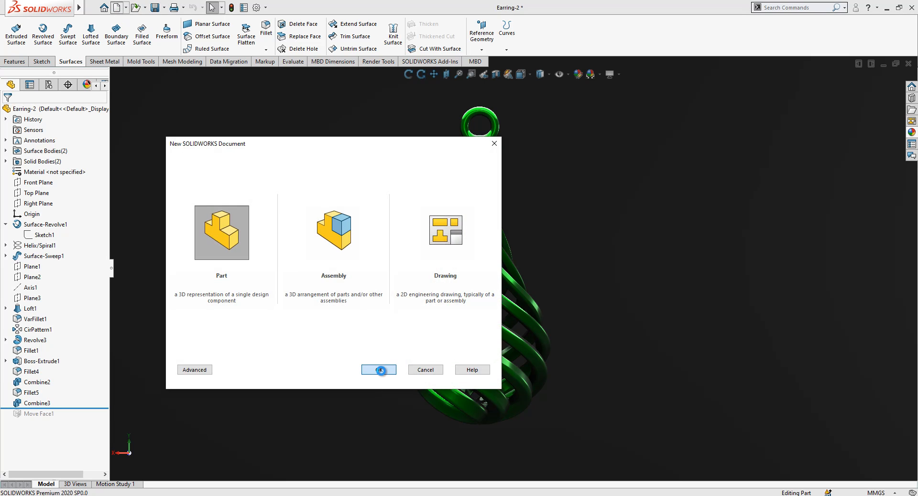
{"action": "left_click", "coordinate": [379, 369]}
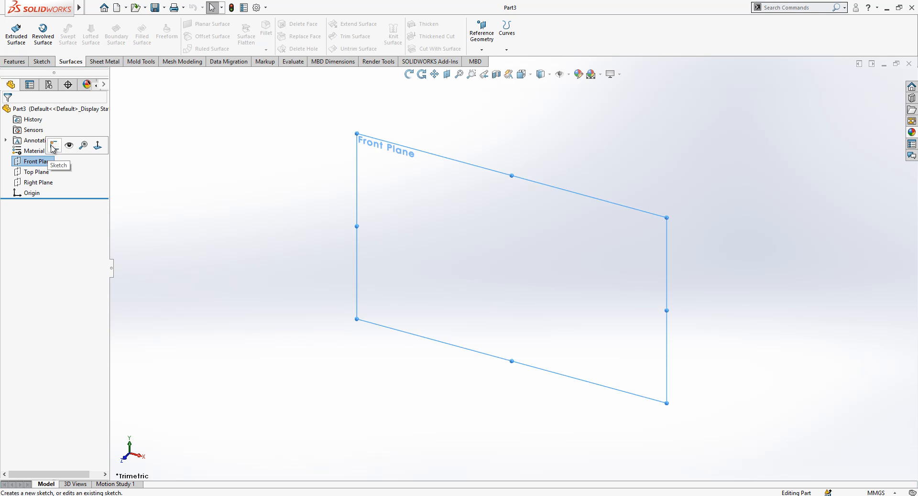
On the Front Plane, sketch a 30 mm vertical construction centerline for the profile
{"action": "left_click", "coordinate": [56, 146]}
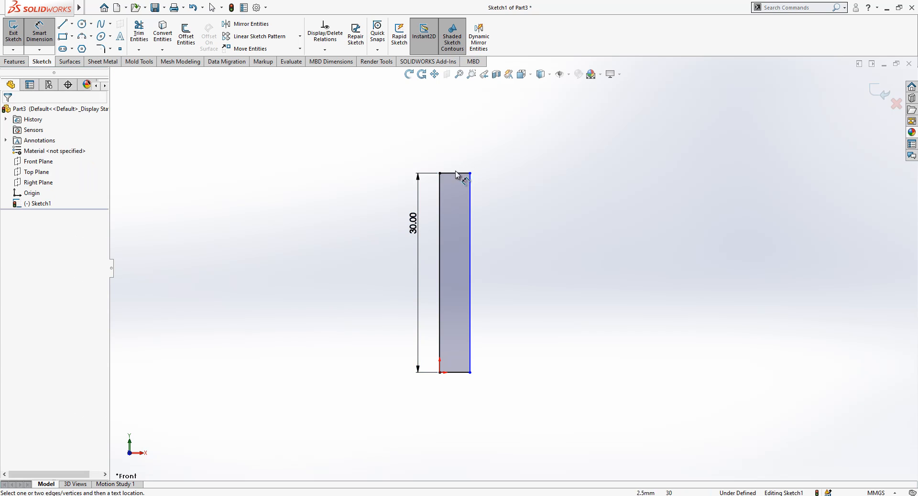
{"action": "left_click", "coordinate": [445, 174]}
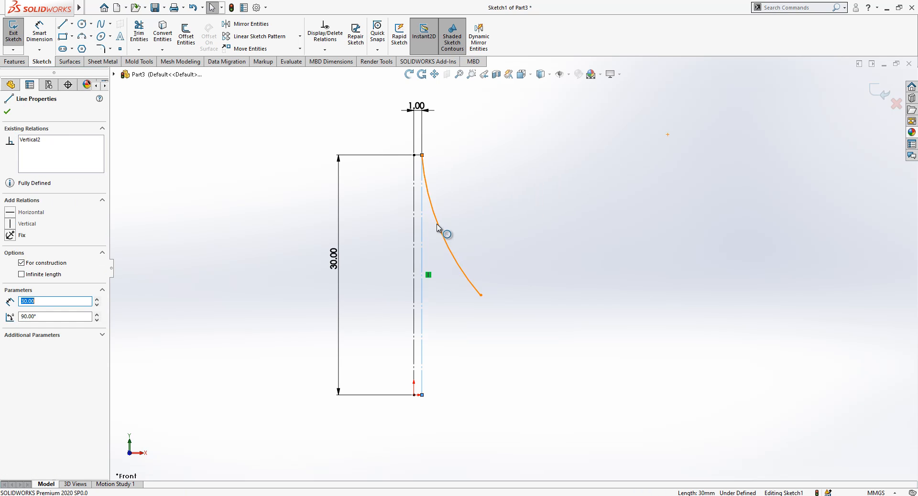
{"action": "left_click", "coordinate": [436, 227]}
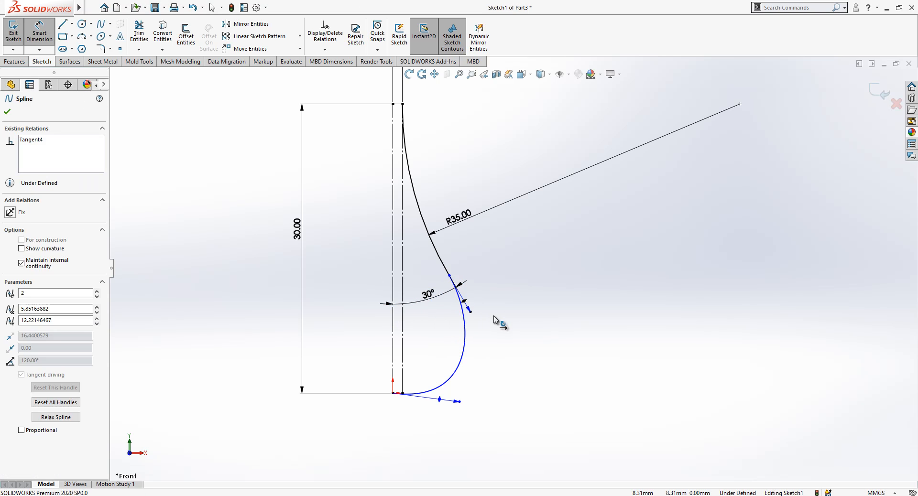
Dimension the spline handles (20 mm, 30°, 90°) below the R35 arc and finish Sketch1
{"action": "left_click", "coordinate": [465, 285]}
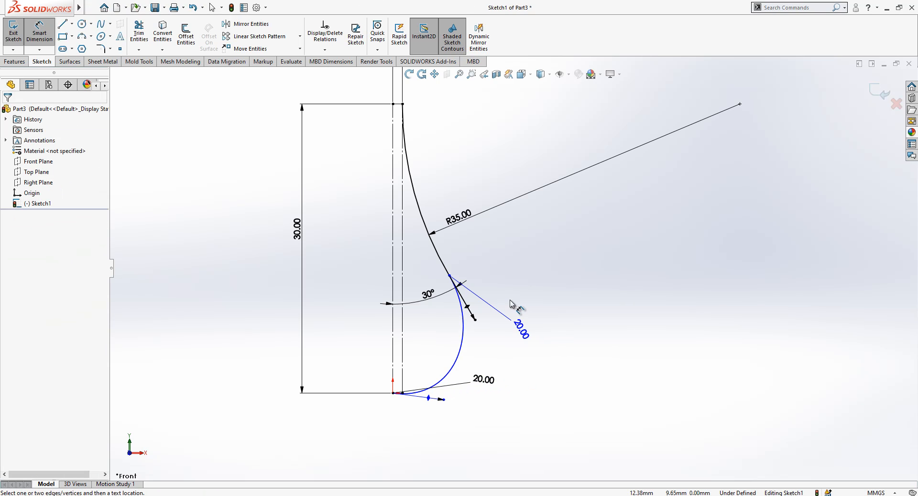
{"action": "left_click", "coordinate": [451, 273]}
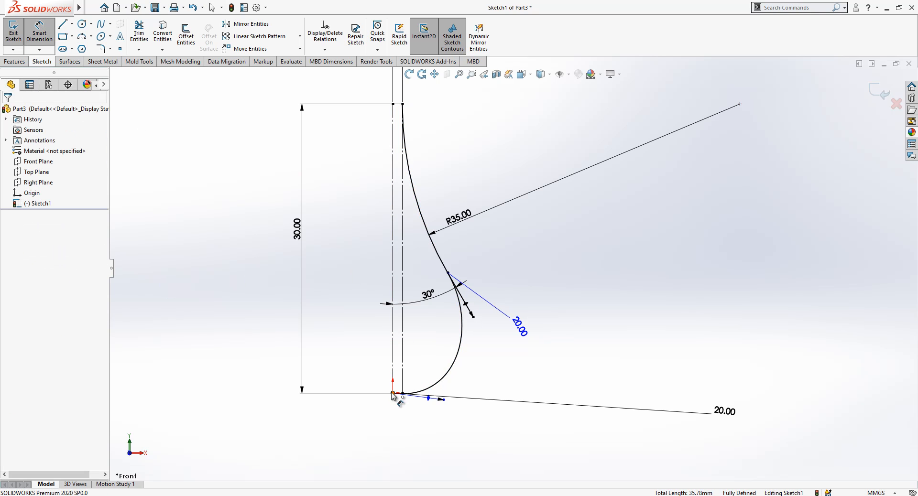
{"action": "left_click", "coordinate": [447, 273]}
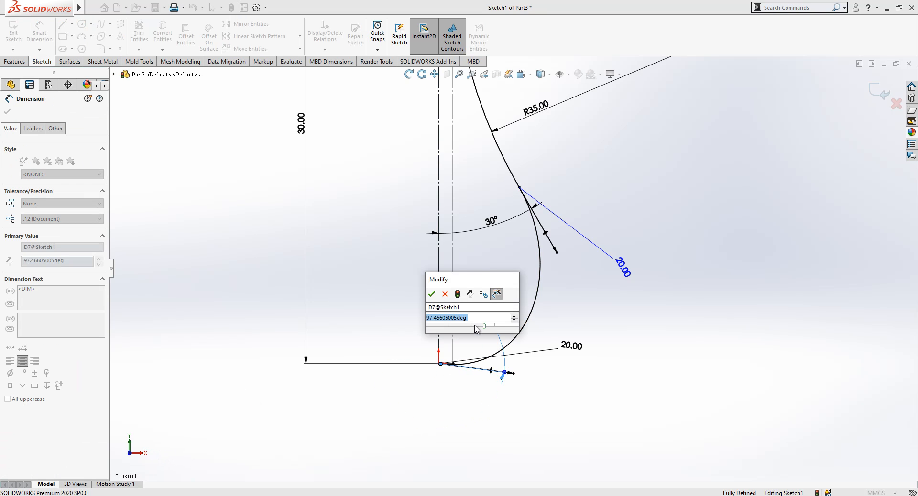
{"action": "left_click", "coordinate": [432, 293]}
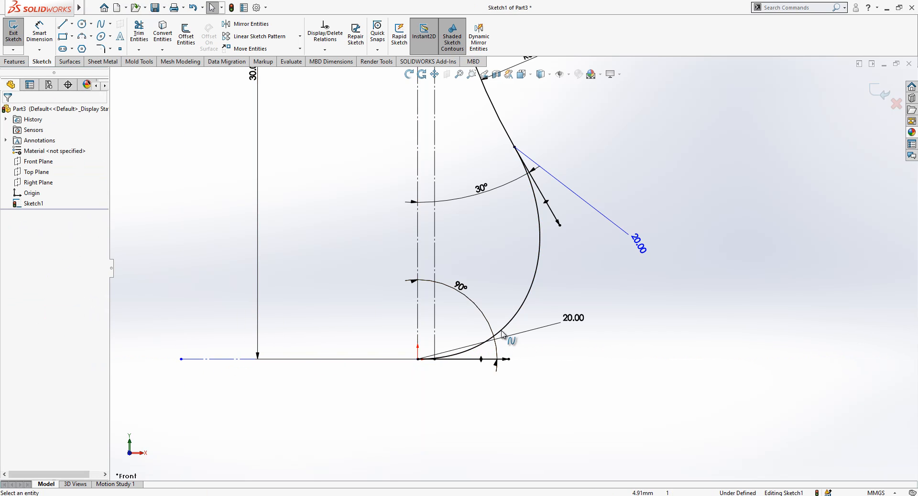
{"action": "left_click", "coordinate": [239, 359]}
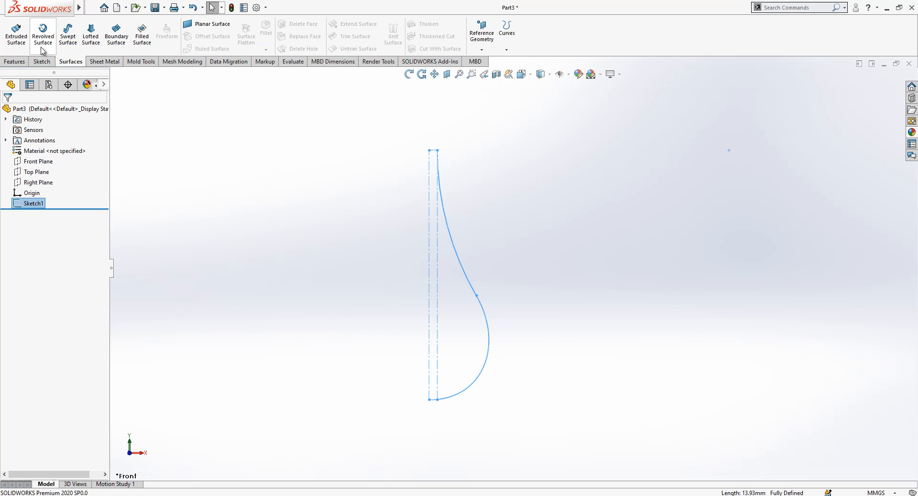
Revolve the profile 360° about the centreline into Surface-Revolve1
{"action": "left_click", "coordinate": [42, 34]}
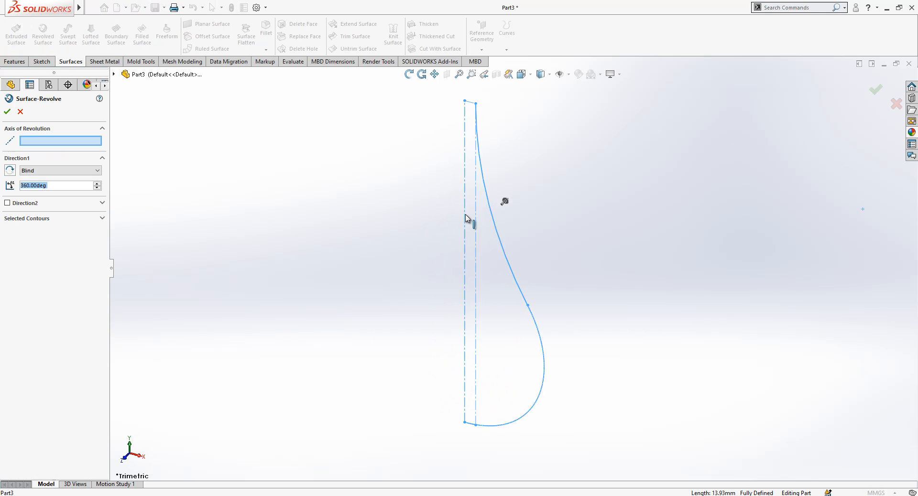
{"action": "left_click", "coordinate": [7, 112]}
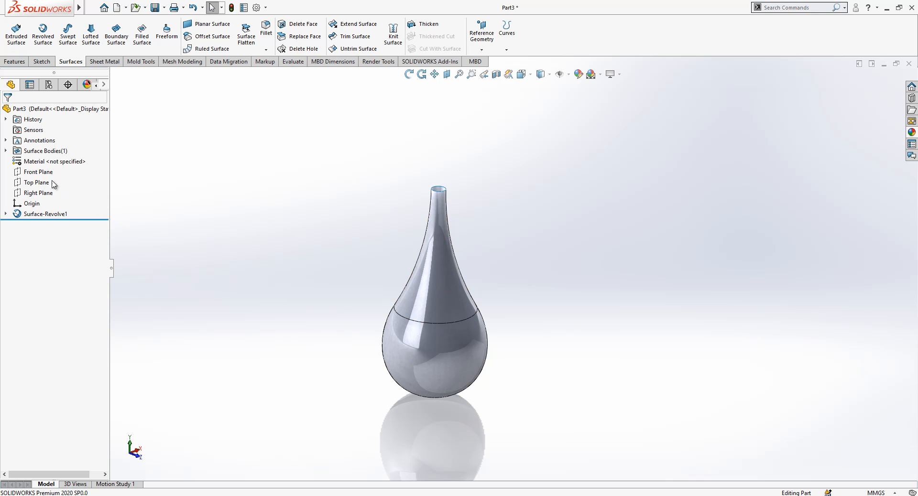
{"action": "left_click", "coordinate": [36, 181]}
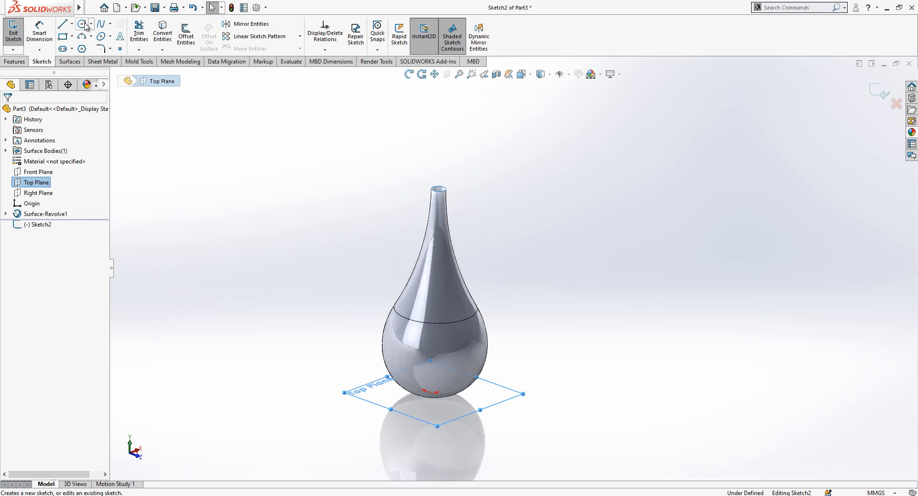
Draw an origin-centred circle at the teardrop's base and dimension its diameter
{"action": "left_click", "coordinate": [81, 23]}
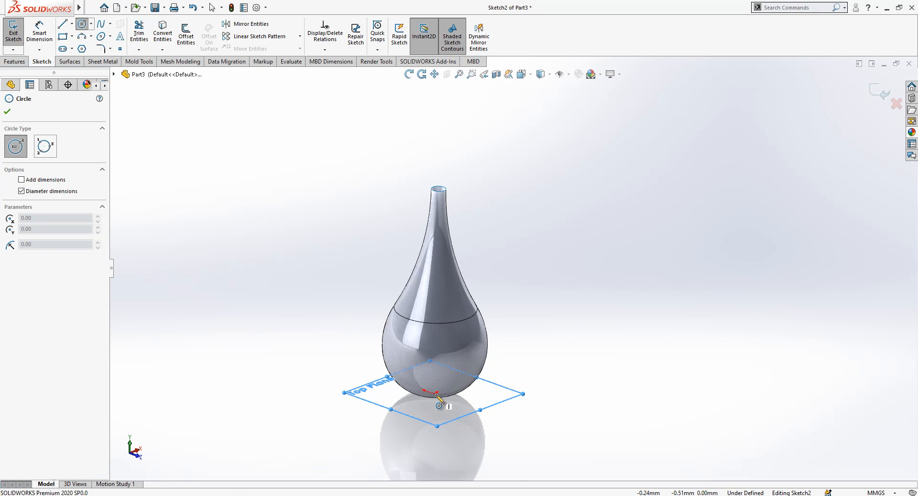
{"action": "left_click_drag", "start_coordinate": [438, 395], "coordinate": [520, 398]}
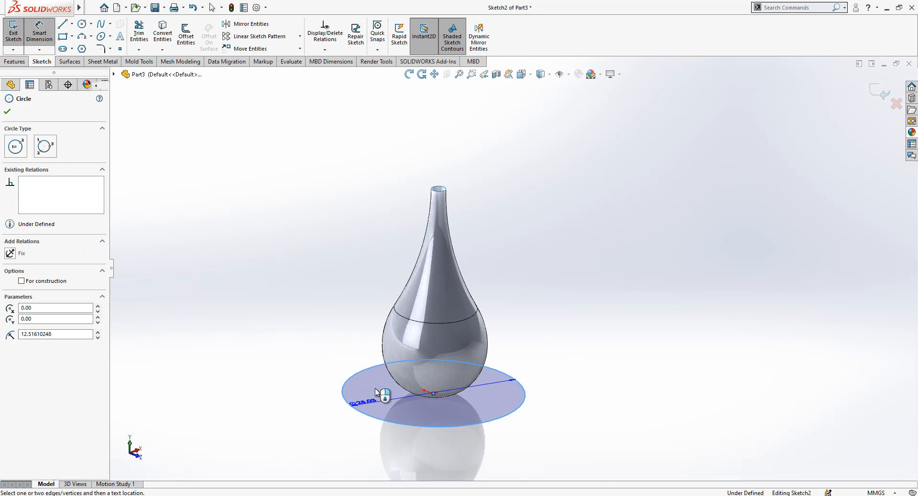
{"action": "left_click", "coordinate": [374, 392]}
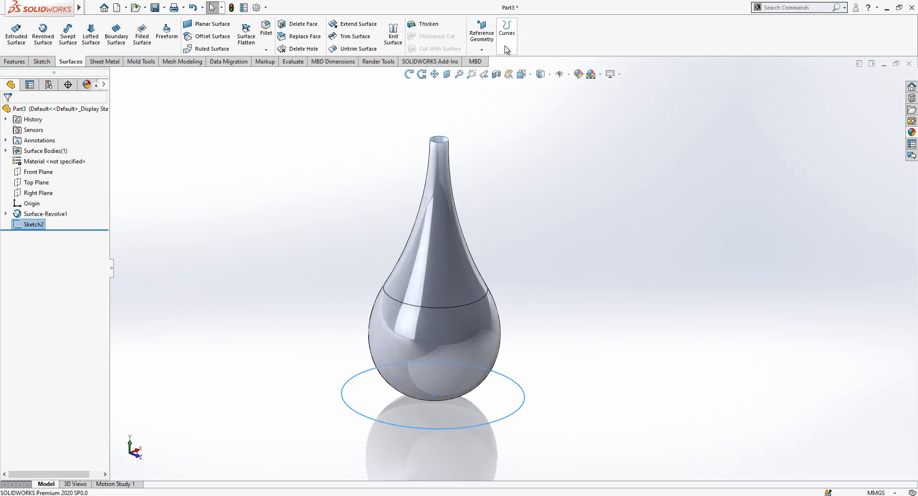
Define a one-revolution helix on the circle, 30 mm high with 0° start angle
{"action": "left_click", "coordinate": [505, 33]}
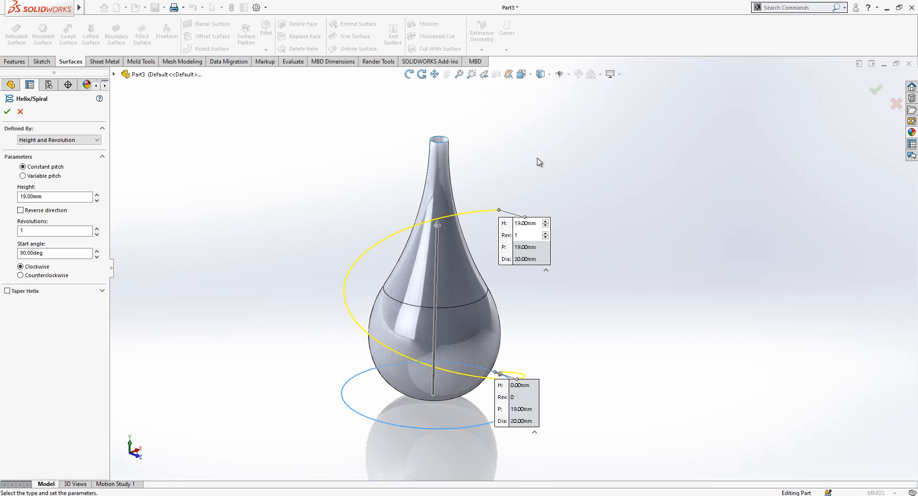
{"action": "left_click", "coordinate": [59, 139]}
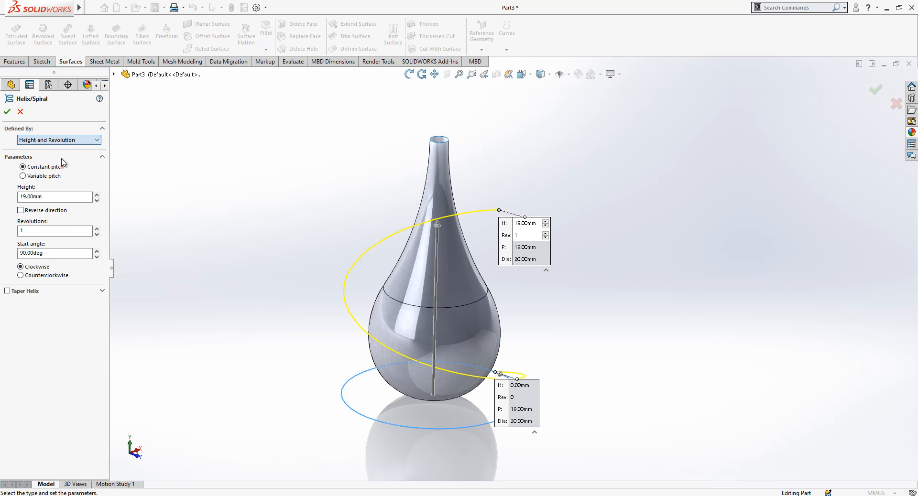
{"action": "type", "text": "30"}
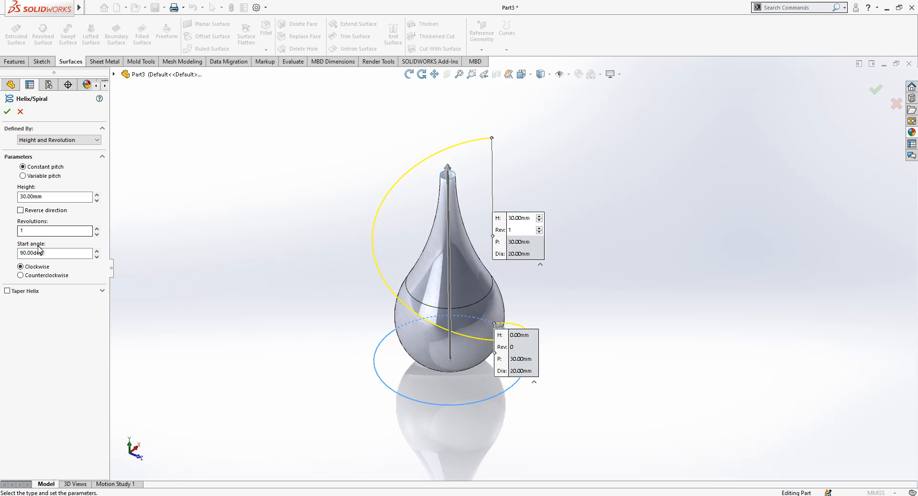
{"action": "type", "text": "0.00deg"}
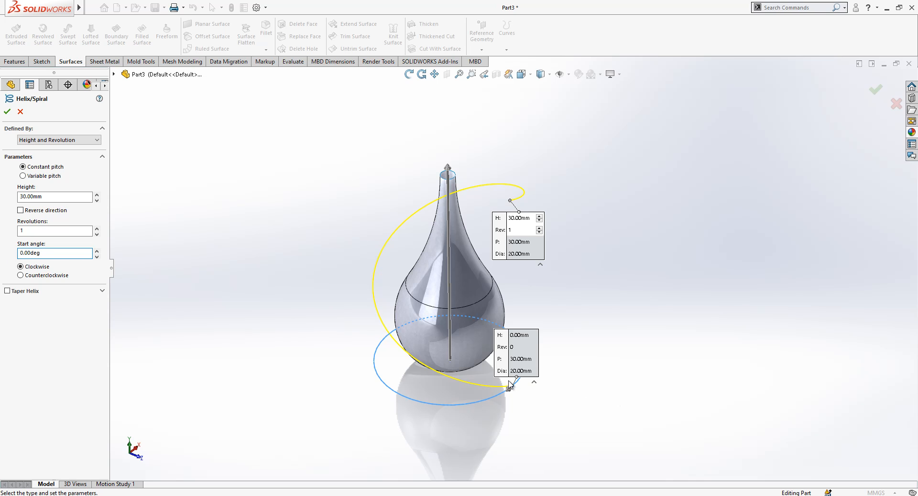
{"action": "mouse_move", "coordinate": [441, 353]}
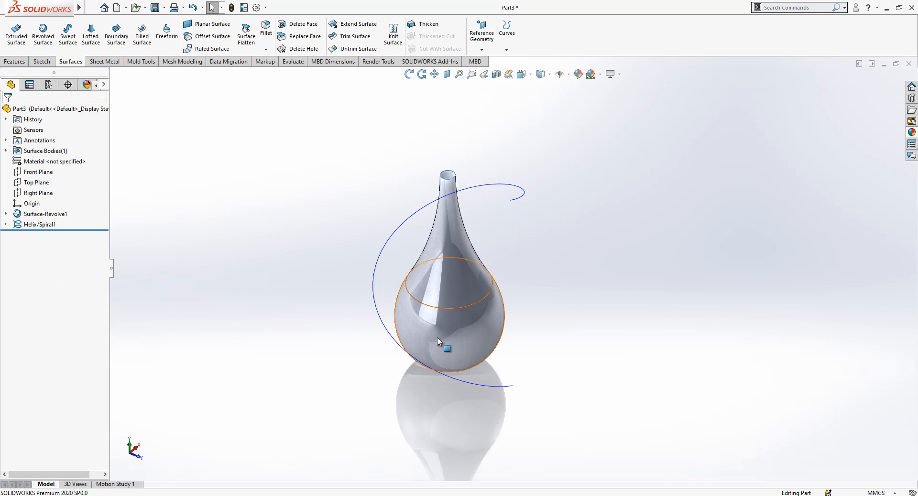
Confirm Helix/Spiral1 and sketch a short line on the Top Plane at its lower end
{"action": "left_click", "coordinate": [37, 171]}
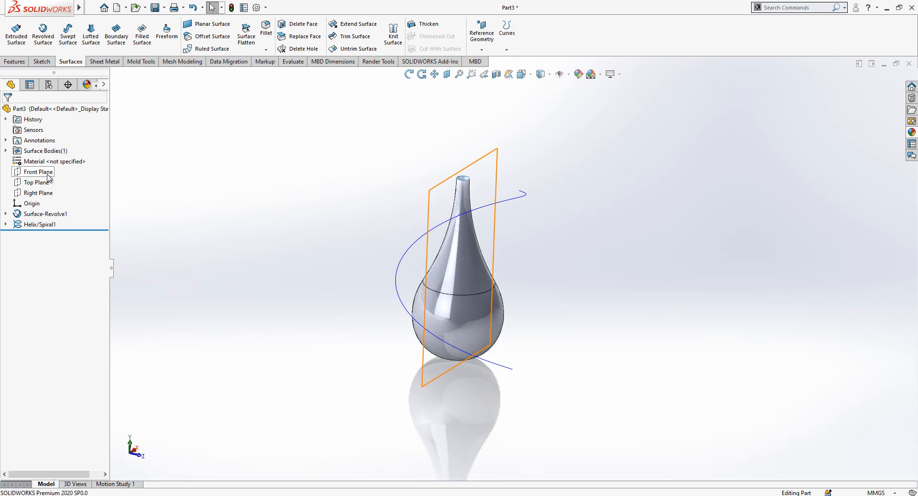
{"action": "left_click", "coordinate": [37, 181]}
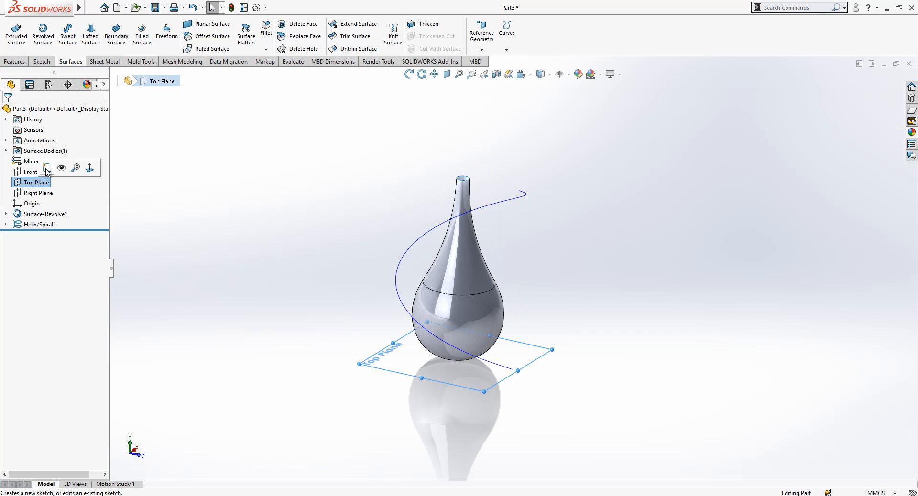
{"action": "left_click", "coordinate": [45, 169]}
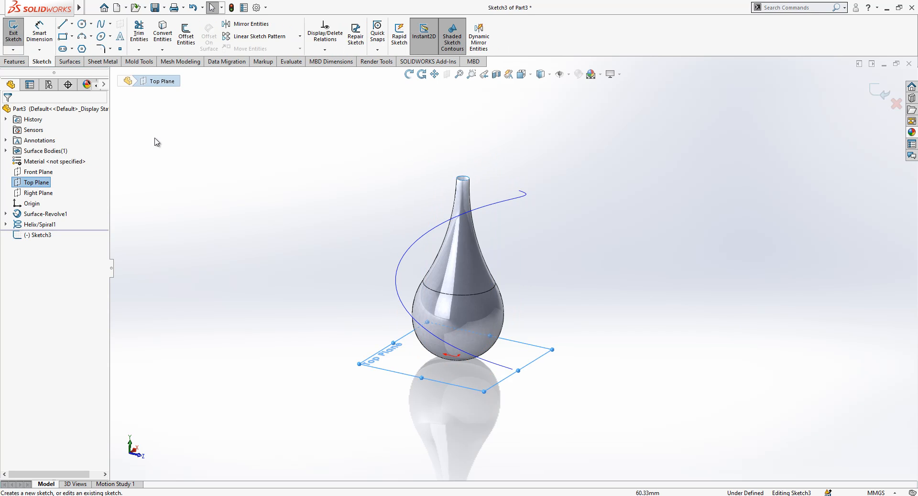
{"action": "left_click", "coordinate": [63, 23]}
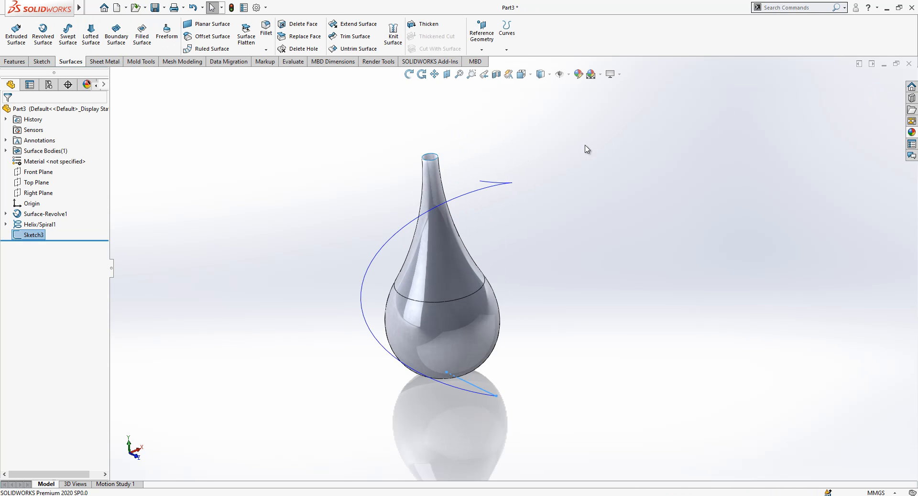
{"action": "mouse_move", "coordinate": [572, 154]}
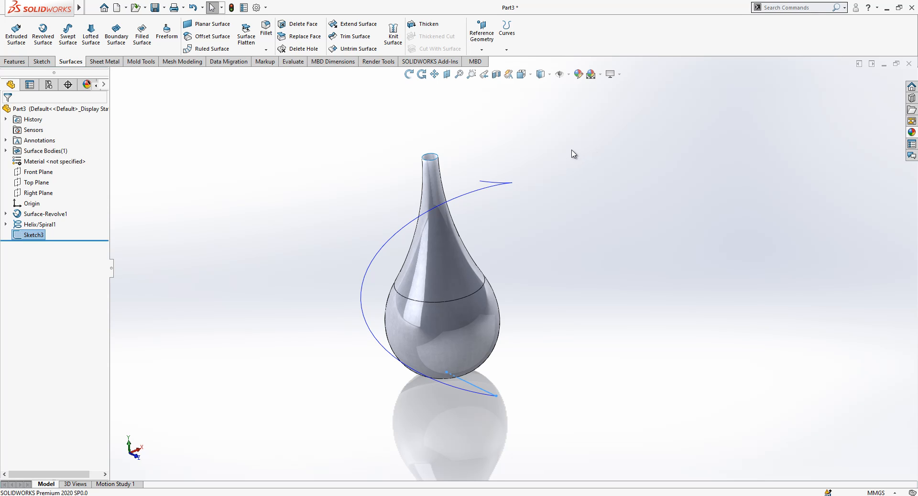
{"action": "mouse_move", "coordinate": [391, 105]}
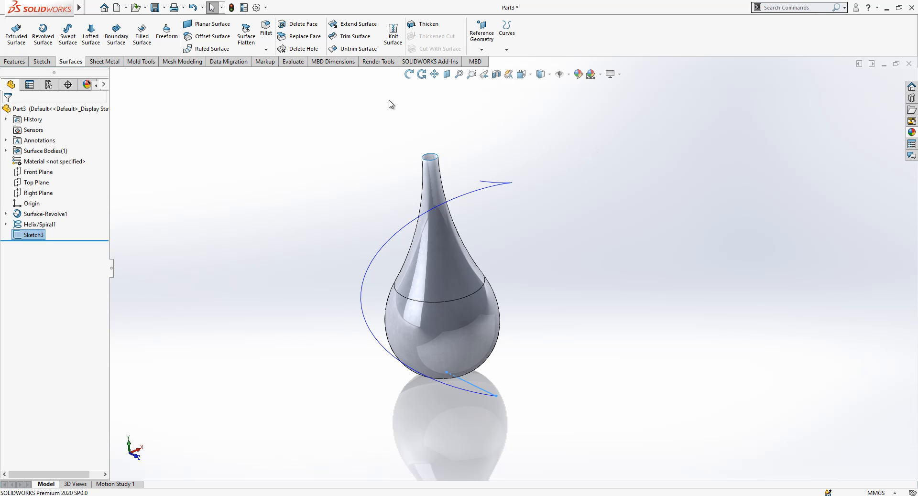
Sweep Sketch3 along Helix/Spiral1 into Surface-Sweep1, briefly hiding the teardrop surface to check it
{"action": "left_click", "coordinate": [67, 34]}
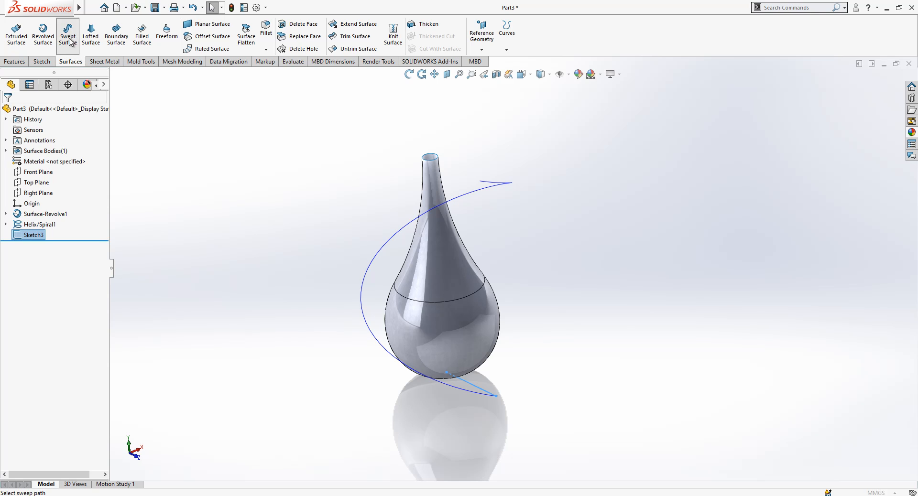
{"action": "left_click", "coordinate": [67, 33]}
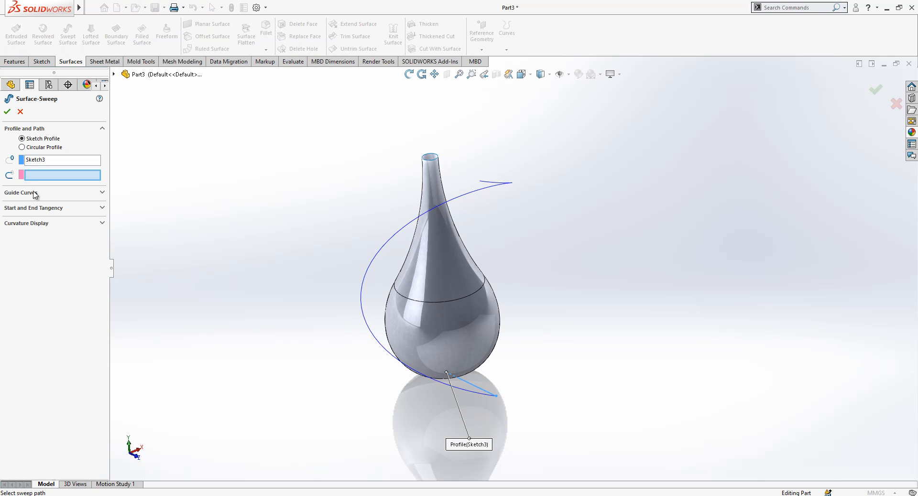
{"action": "left_click", "coordinate": [510, 182]}
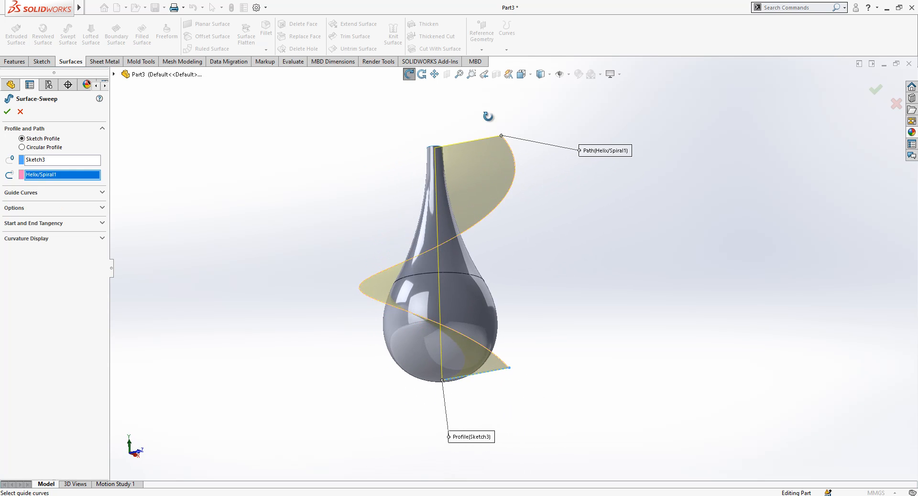
{"action": "left_click", "coordinate": [7, 111]}
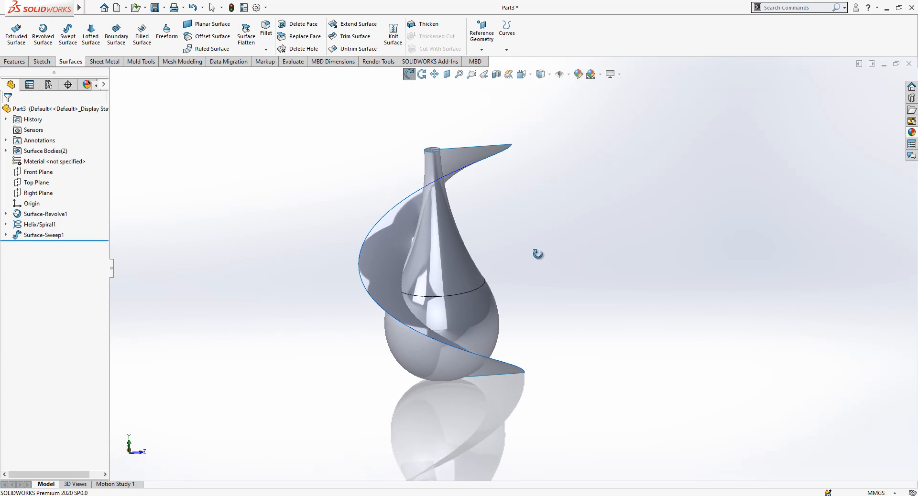
{"action": "left_click", "coordinate": [43, 223]}
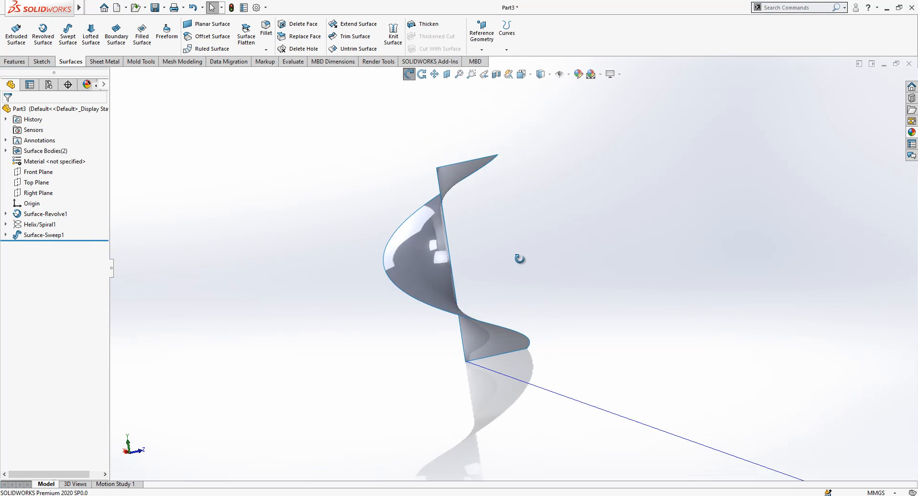
{"action": "left_click", "coordinate": [43, 150]}
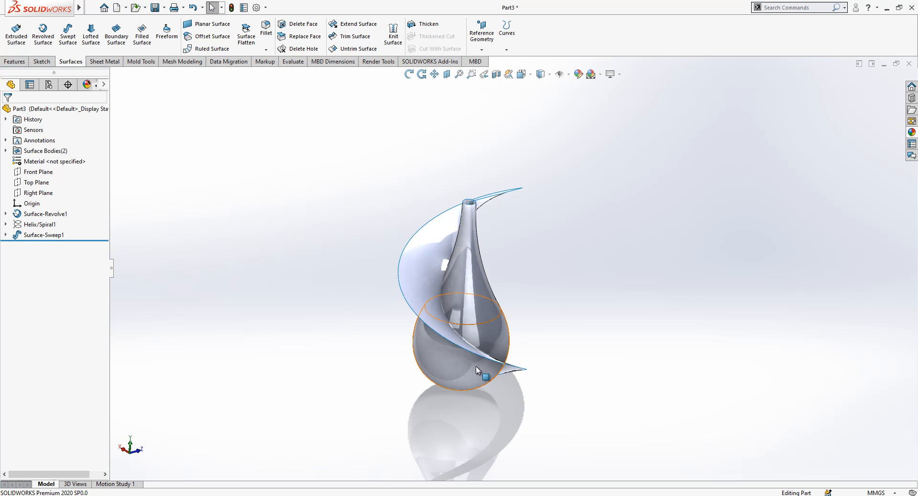
Create an Intersection Curve 3DSketch1 between the spiral ribbon and teardrop surfaces
{"action": "left_click", "coordinate": [41, 61]}
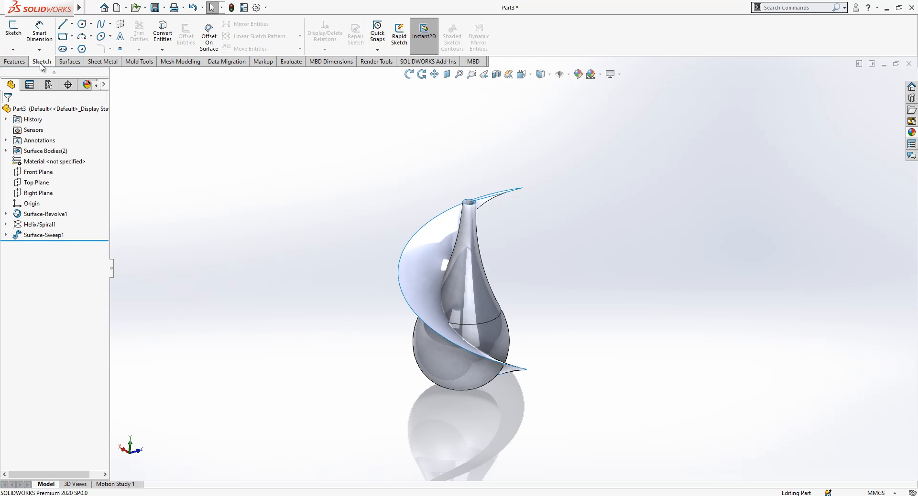
{"action": "left_click", "coordinate": [159, 49]}
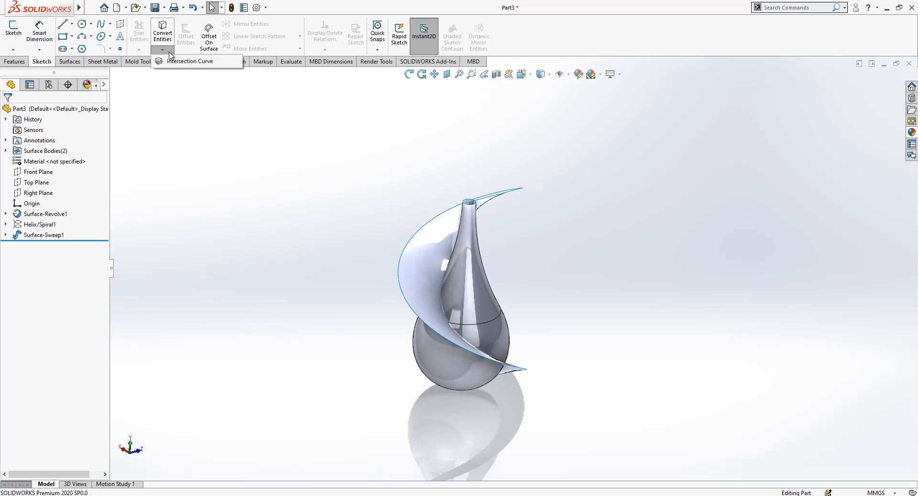
{"action": "mouse_move", "coordinate": [178, 64]}
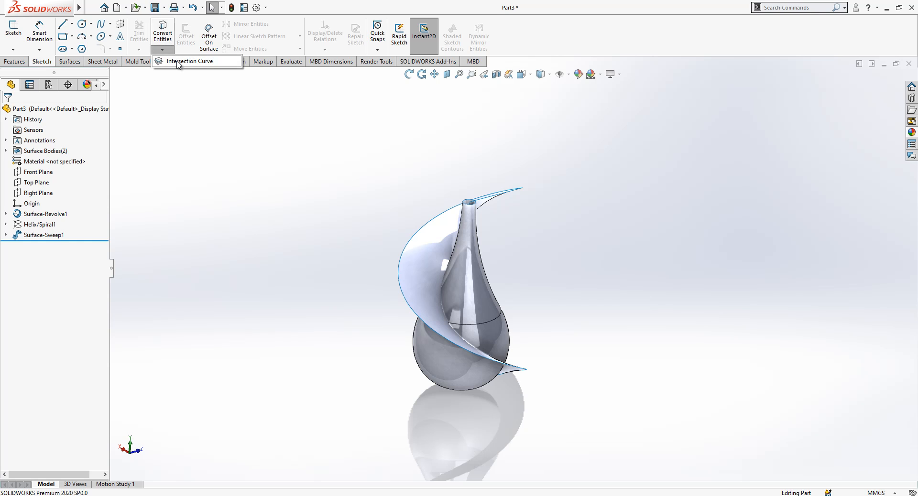
{"action": "left_click", "coordinate": [188, 61]}
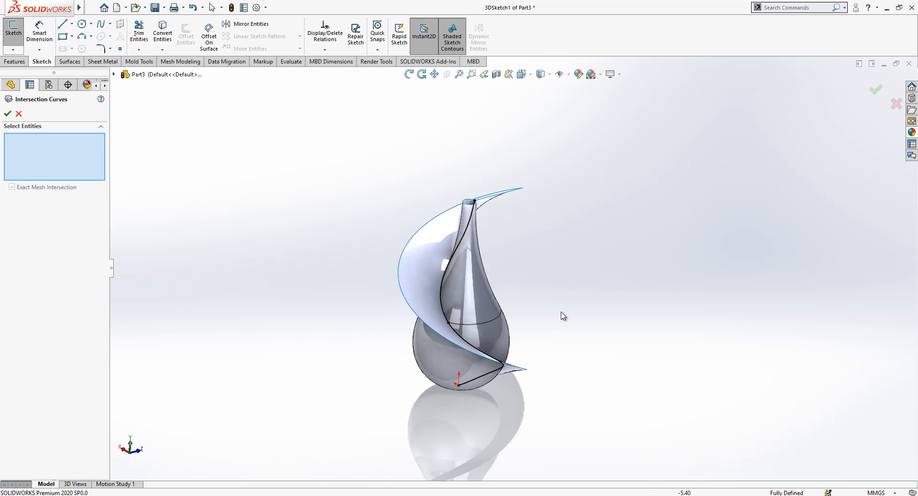
{"action": "left_click", "coordinate": [7, 113]}
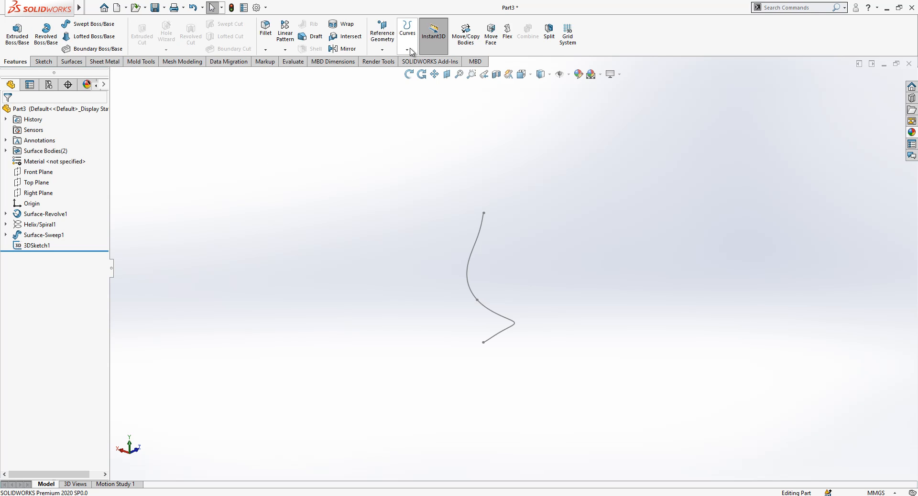
Add reference Axis1 through the Origin normal to the Top Plane
{"action": "left_click", "coordinate": [382, 31]}
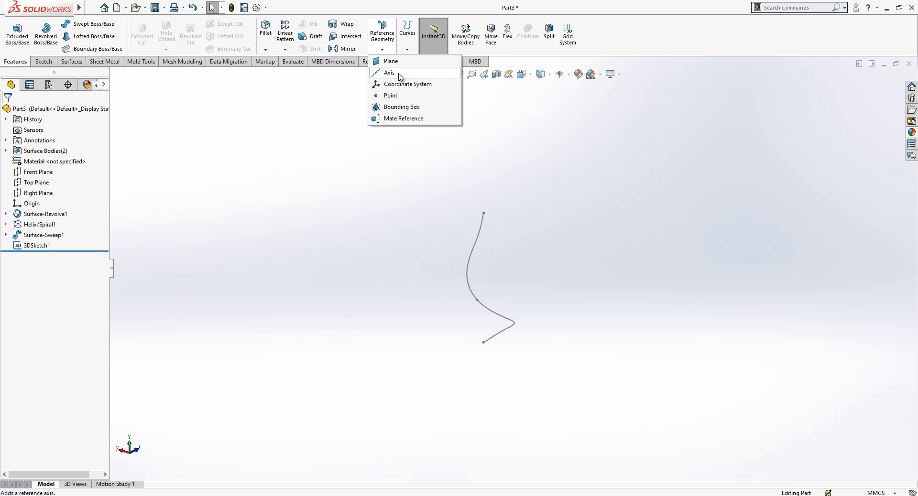
{"action": "left_click", "coordinate": [389, 73]}
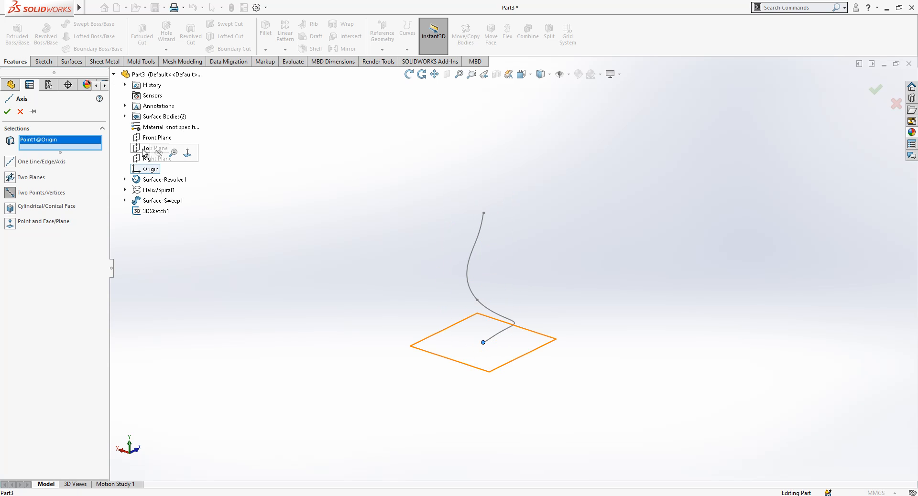
{"action": "left_click", "coordinate": [157, 148]}
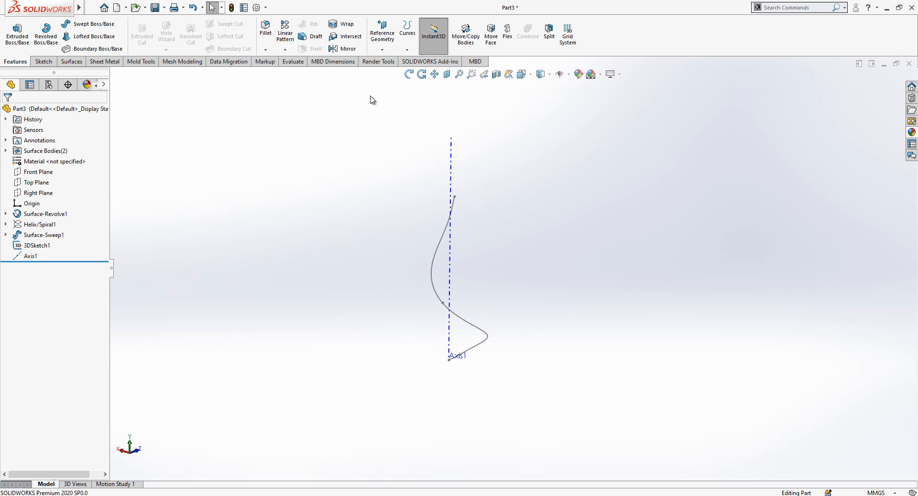
{"action": "mouse_move", "coordinate": [382, 32]}
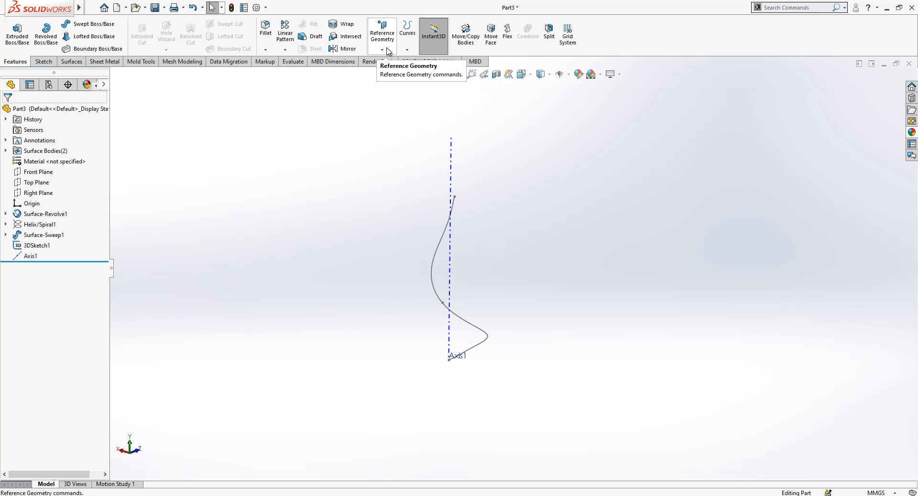
{"action": "mouse_move", "coordinate": [383, 32]}
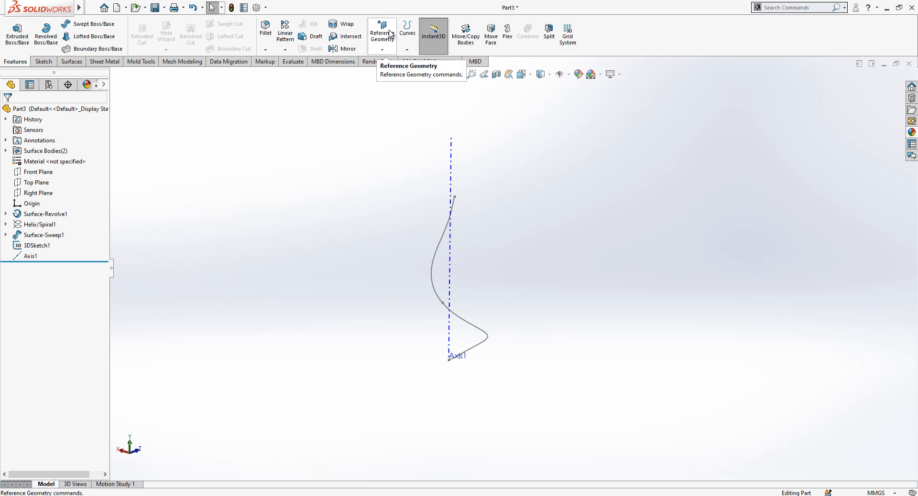
Add Plane1 perpendicular to the intersection curve at its top endpoint
{"action": "left_click", "coordinate": [382, 34]}
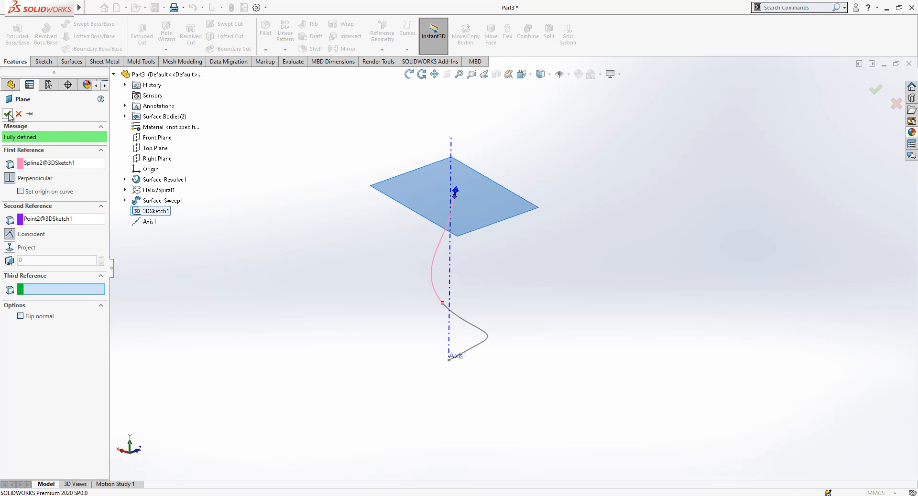
{"action": "left_click", "coordinate": [9, 114]}
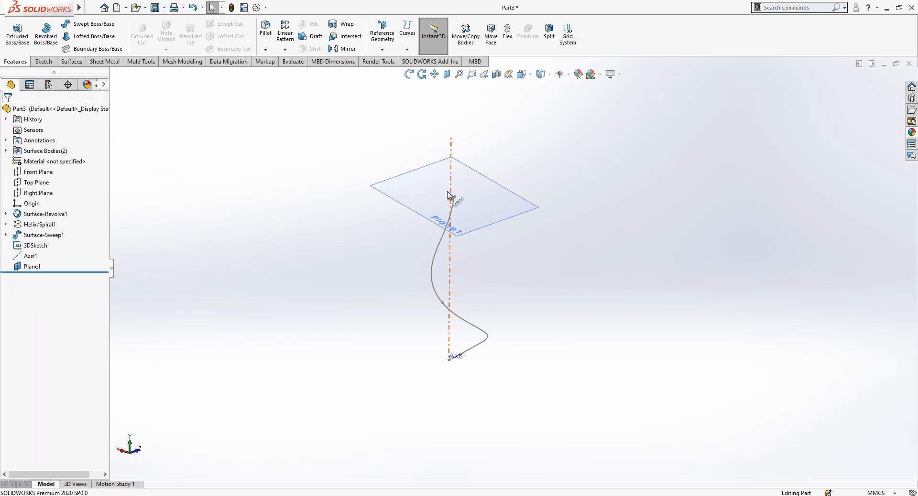
{"action": "left_click", "coordinate": [381, 31]}
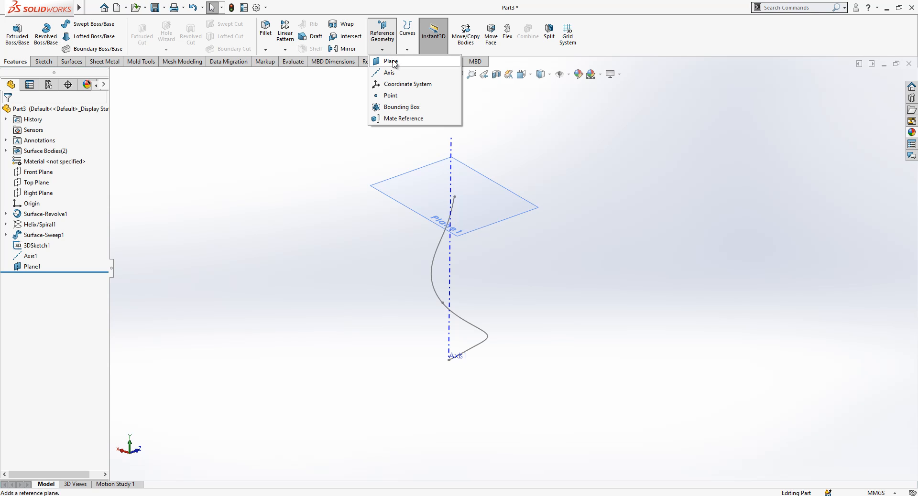
Add Plane2 perpendicular to the curve at its lower endpoint
{"action": "left_click", "coordinate": [391, 61]}
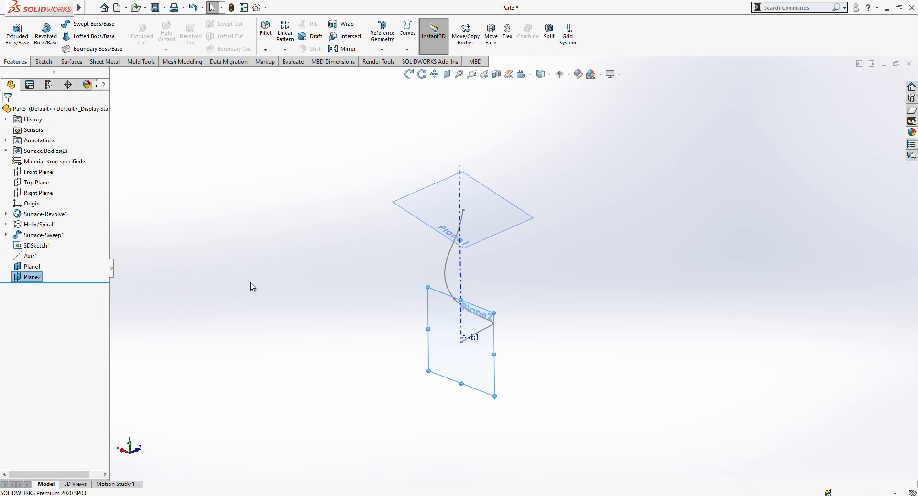
{"action": "left_click", "coordinate": [38, 171]}
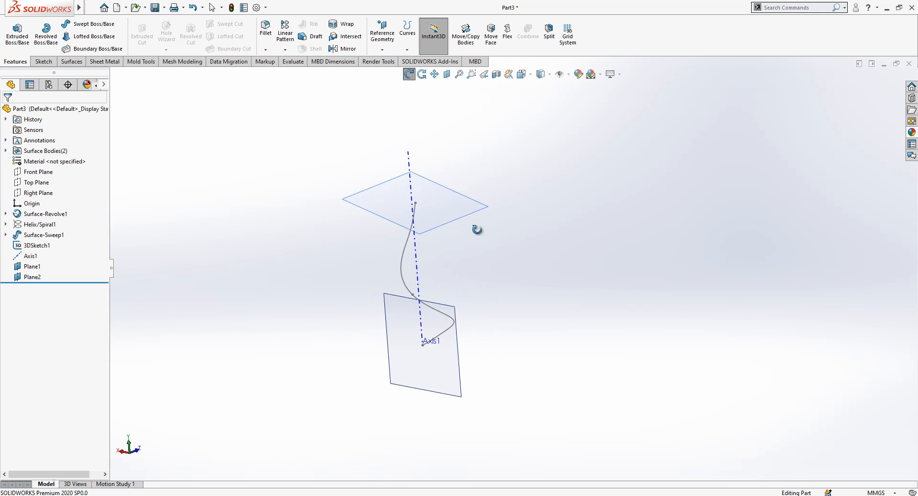
{"action": "left_click", "coordinate": [422, 346]}
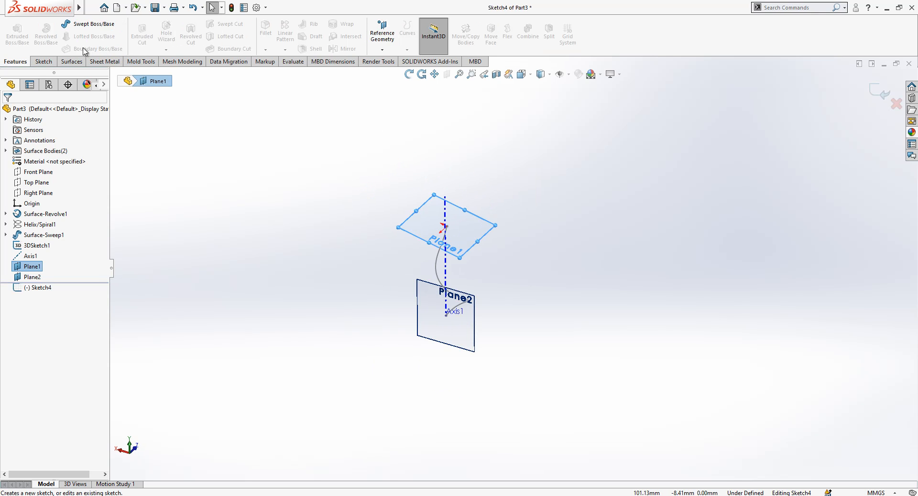
Sketch a 0.5 mm centre rectangle on the axis point in Plane1 and dismiss the relation warning
{"action": "left_click", "coordinate": [42, 61]}
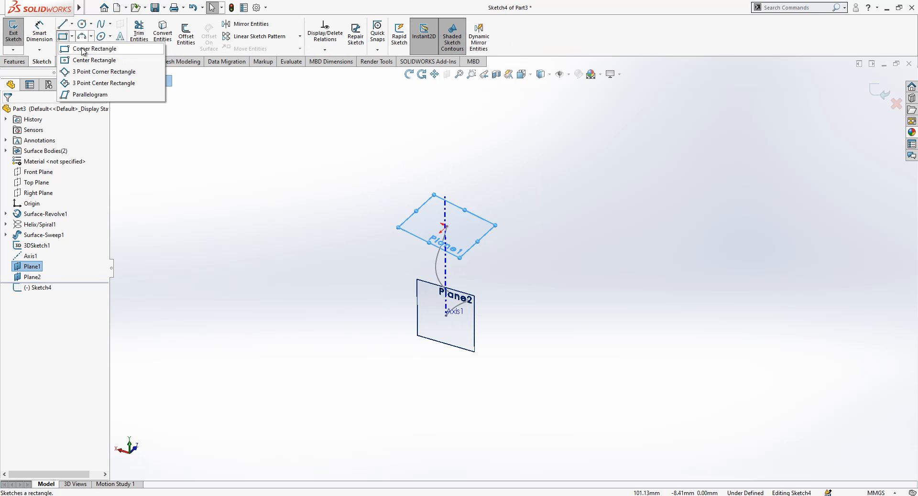
{"action": "left_click", "coordinate": [94, 48]}
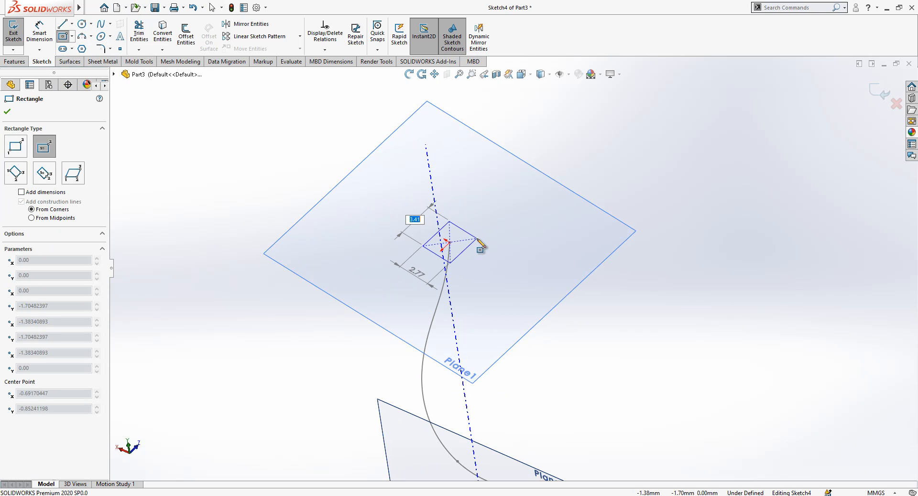
{"action": "left_click", "coordinate": [445, 258]}
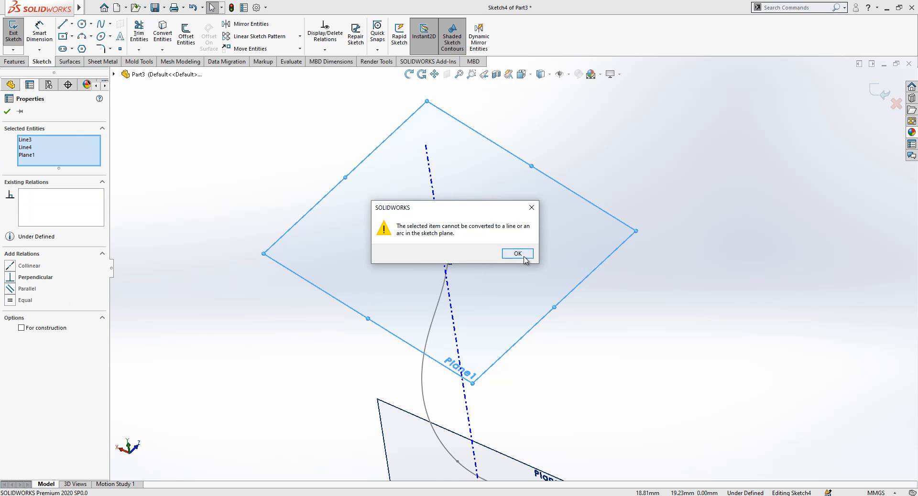
{"action": "left_click", "coordinate": [517, 253]}
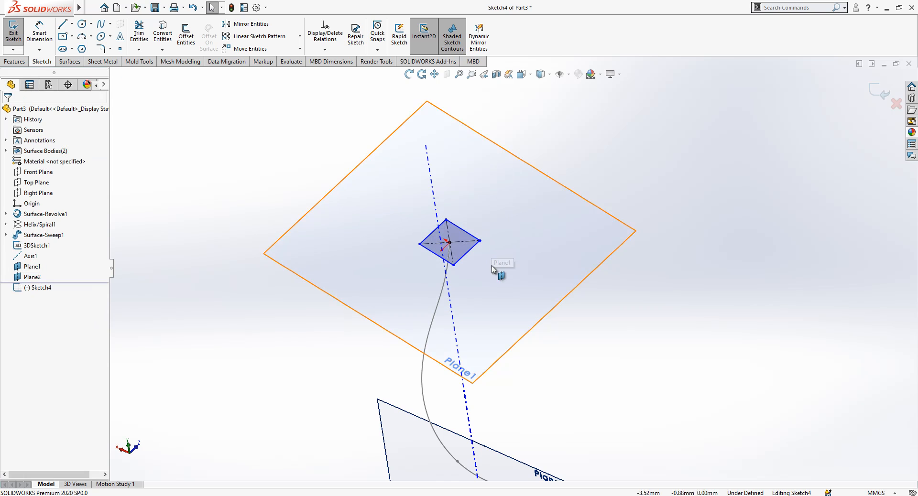
Dimension the square to 0.5 mm so Sketch4 is fully defined, then move to Plane2
{"action": "left_click", "coordinate": [40, 30]}
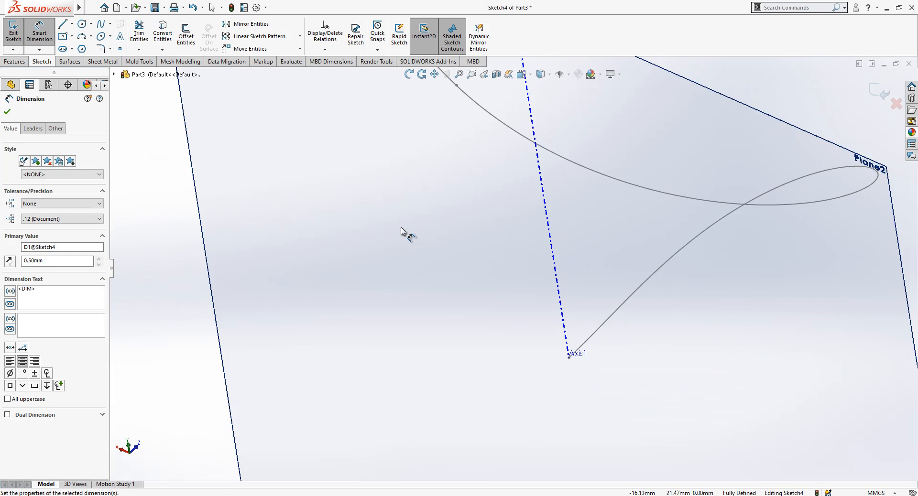
{"action": "left_click_drag", "start_coordinate": [404, 231], "coordinate": [670, 146]}
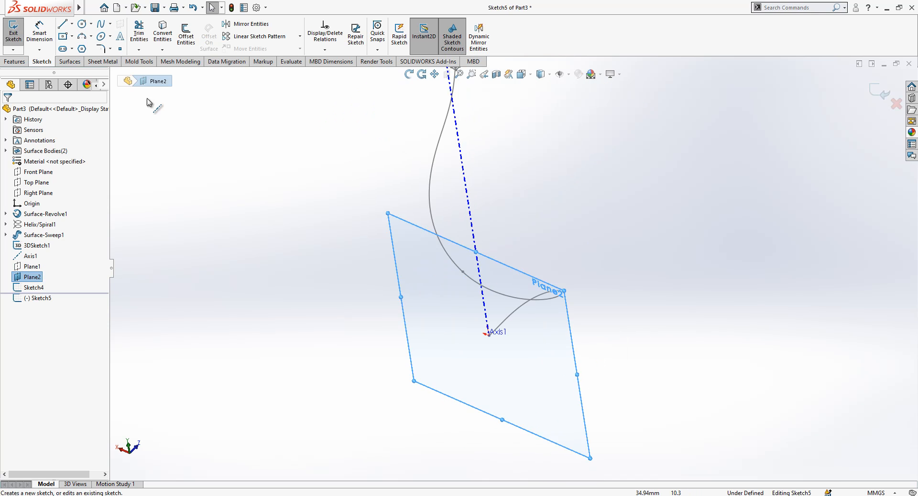
Draw and fully define the small square centred on the axis in Sketch5, then close it
{"action": "left_click", "coordinate": [64, 23]}
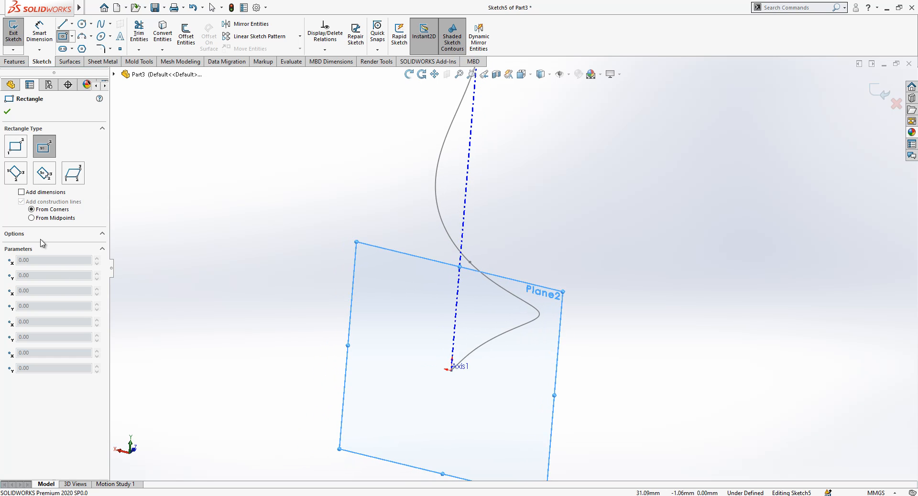
{"action": "left_click", "coordinate": [43, 171]}
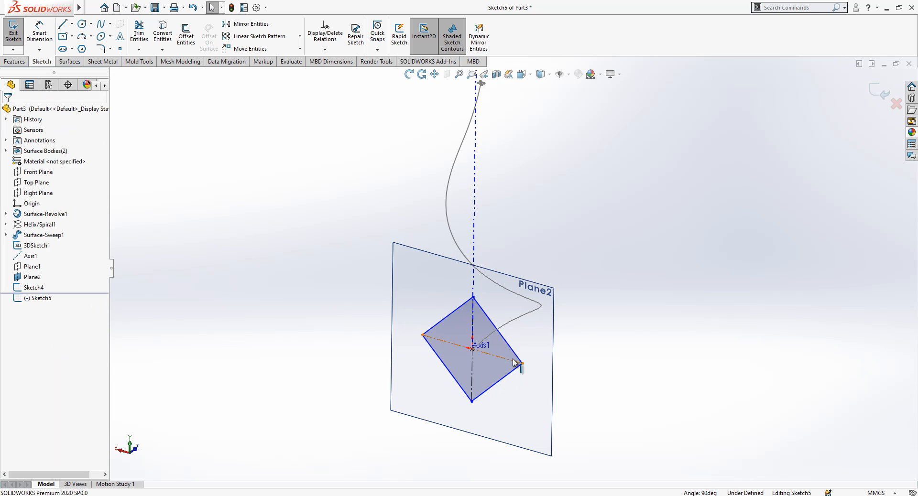
{"action": "left_click", "coordinate": [39, 36]}
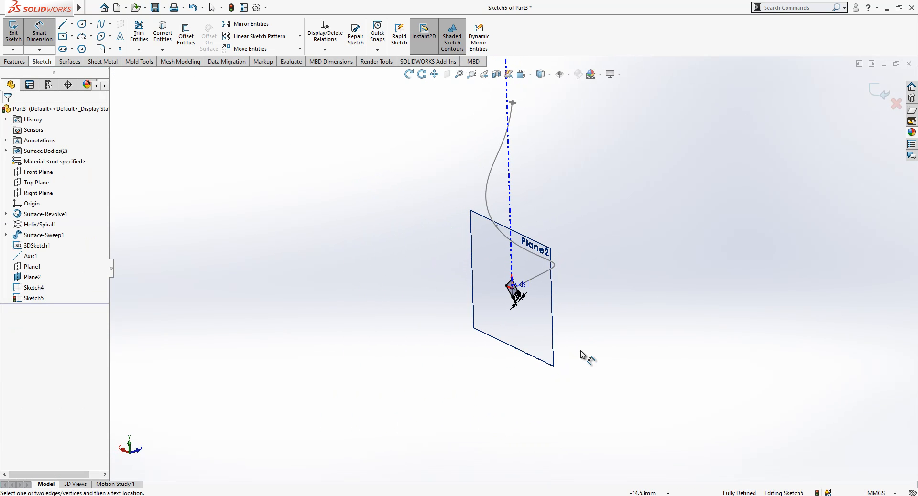
{"action": "left_click", "coordinate": [12, 30]}
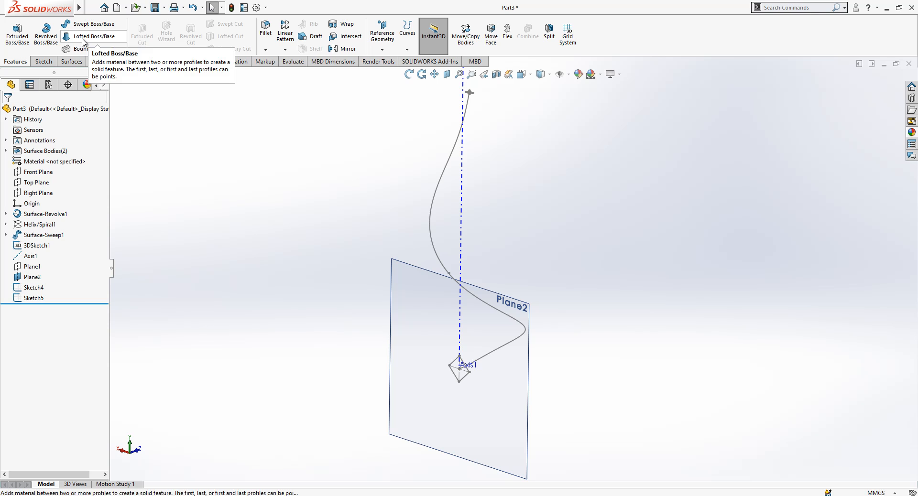
Loft Sketch4 to Sketch5 with 3DSketch1 as centerline, forming the twisted ribbon Loft1
{"action": "left_click", "coordinate": [91, 36]}
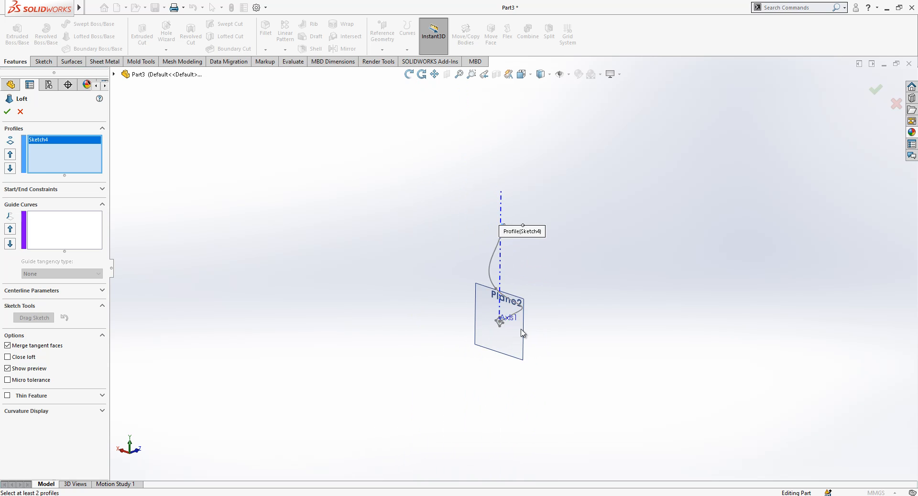
{"action": "left_click", "coordinate": [472, 352]}
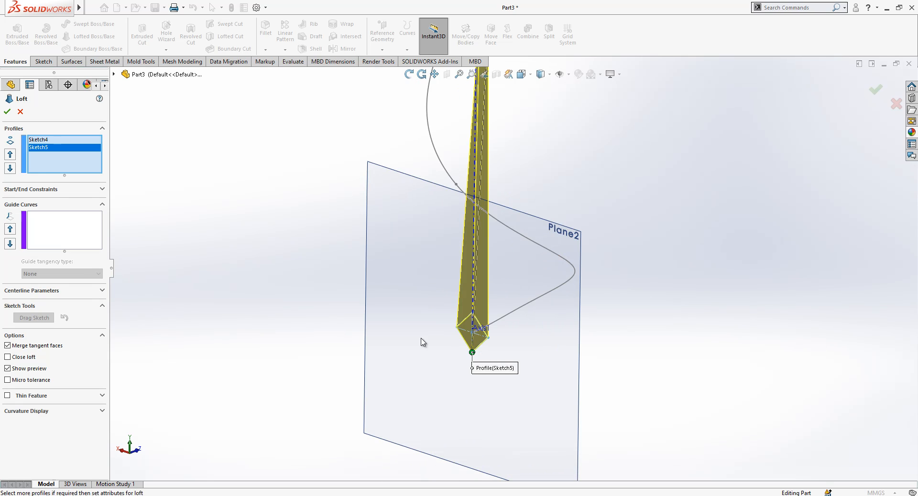
{"action": "left_click", "coordinate": [33, 291]}
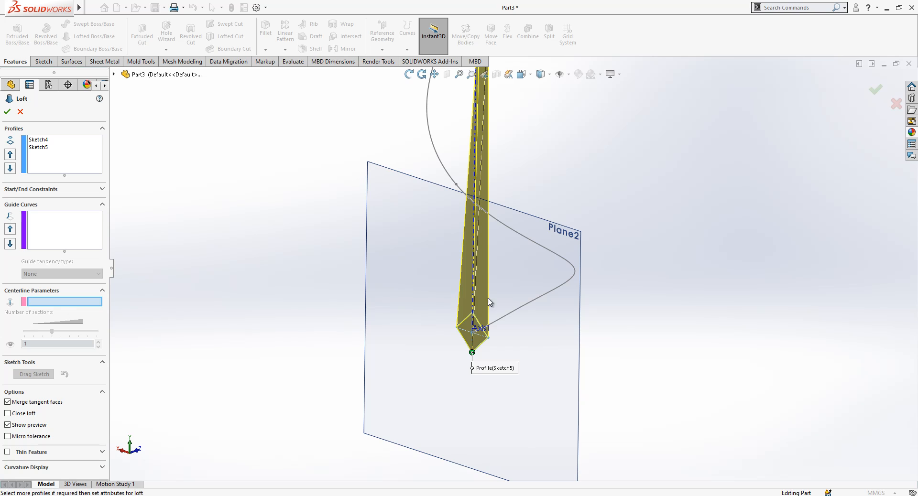
{"action": "left_click", "coordinate": [527, 312]}
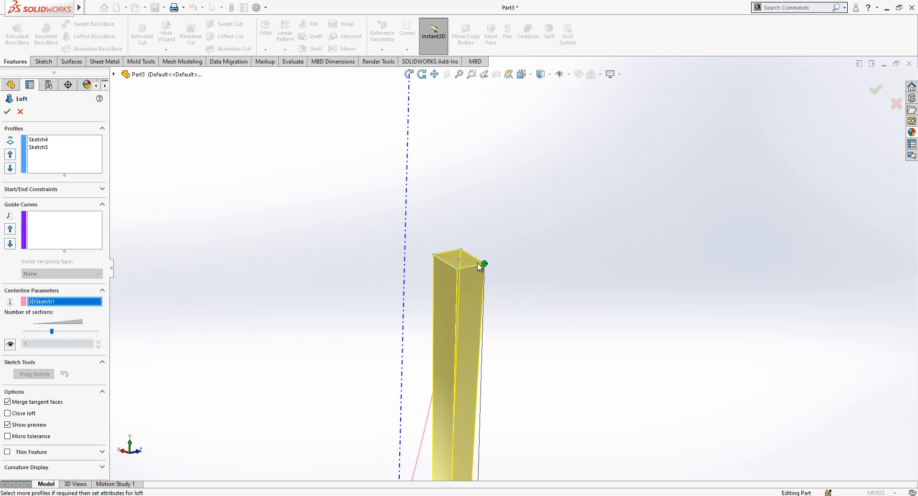
{"action": "left_click_drag", "start_coordinate": [483, 264], "coordinate": [433, 256]}
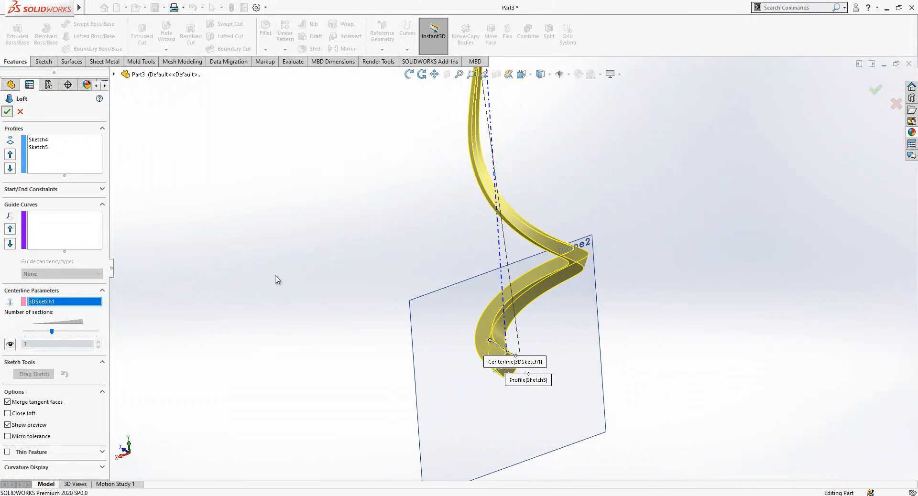
{"action": "left_click", "coordinate": [8, 111]}
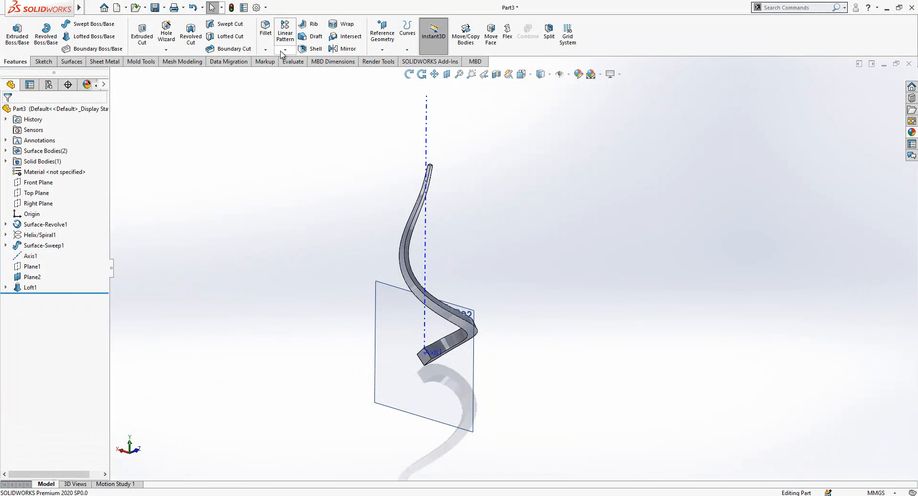
Circular-pattern the Loft1 body 8 times around Axis1
{"action": "left_click", "coordinate": [285, 50]}
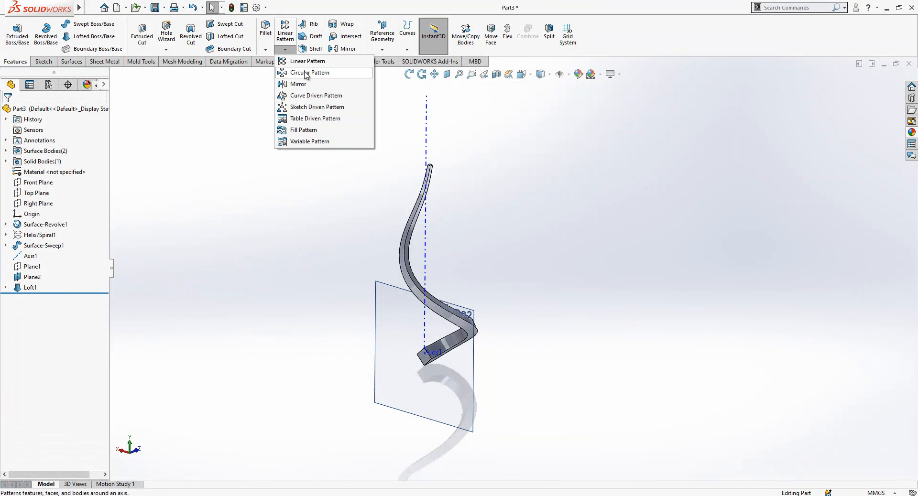
{"action": "left_click", "coordinate": [309, 72]}
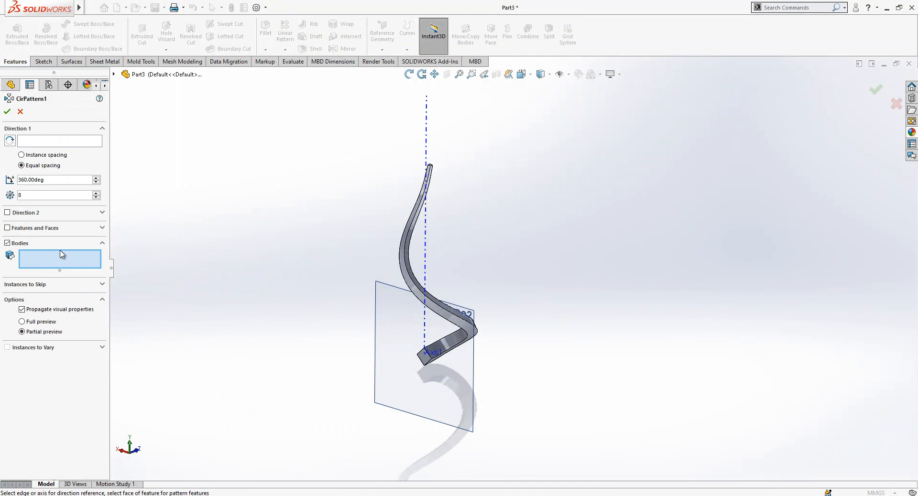
{"action": "mouse_move", "coordinate": [50, 108]}
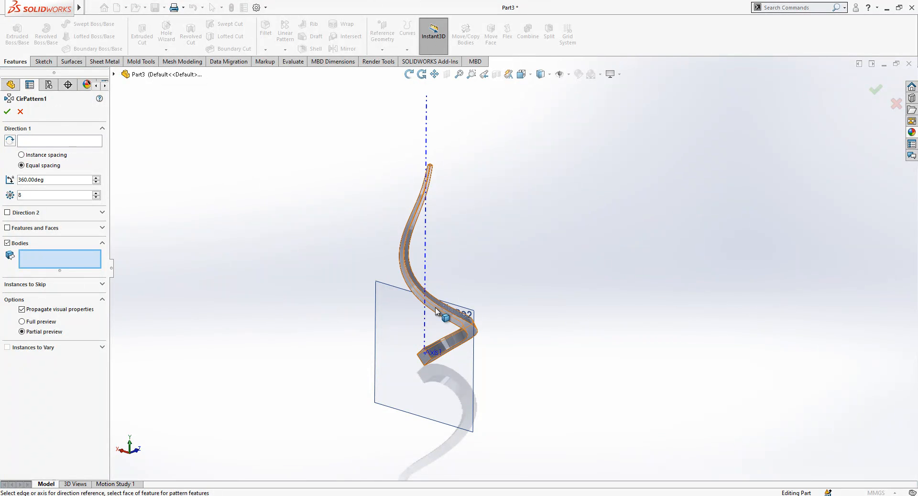
{"action": "left_click", "coordinate": [436, 309]}
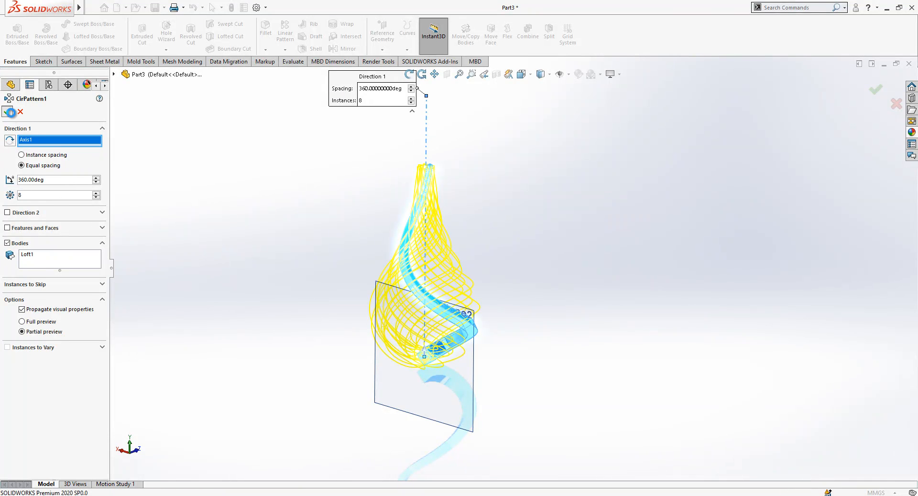
{"action": "left_click", "coordinate": [875, 90]}
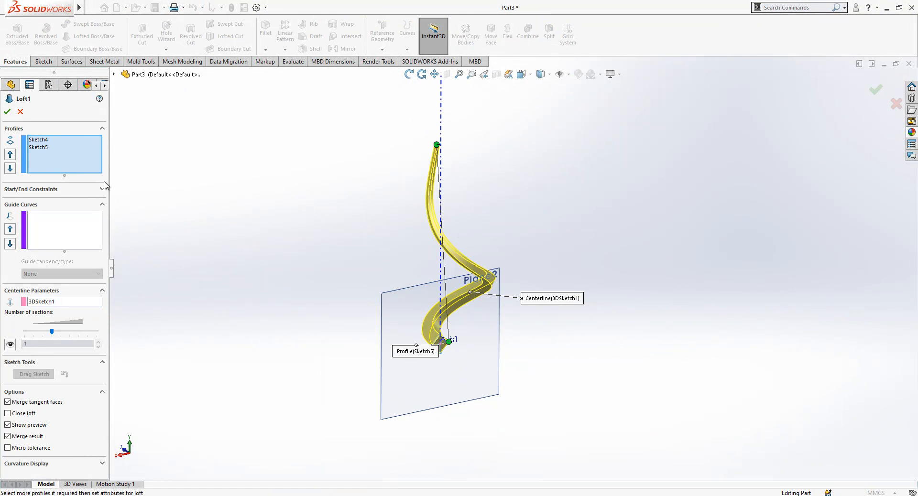
Set Loft1's start and end constraints to Normal To Profile and rebuild the eight-strand cage
{"action": "left_click", "coordinate": [57, 211]}
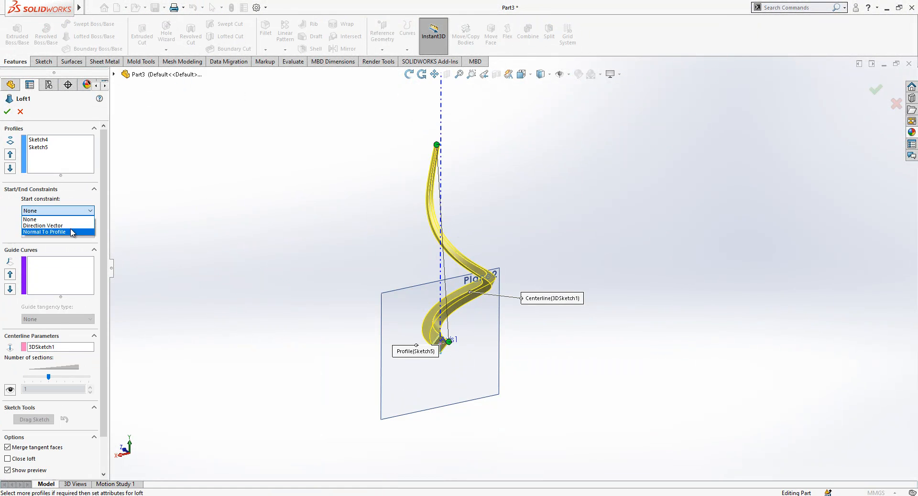
{"action": "left_click", "coordinate": [44, 232]}
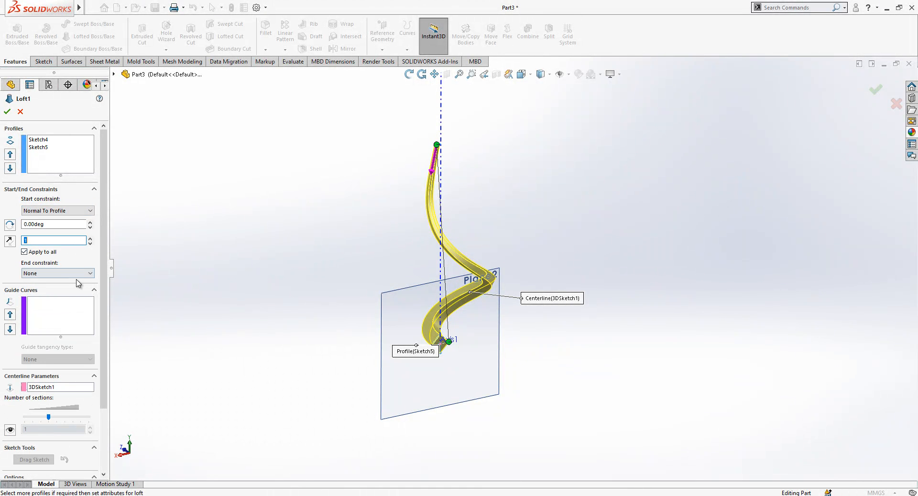
{"action": "left_click", "coordinate": [55, 274]}
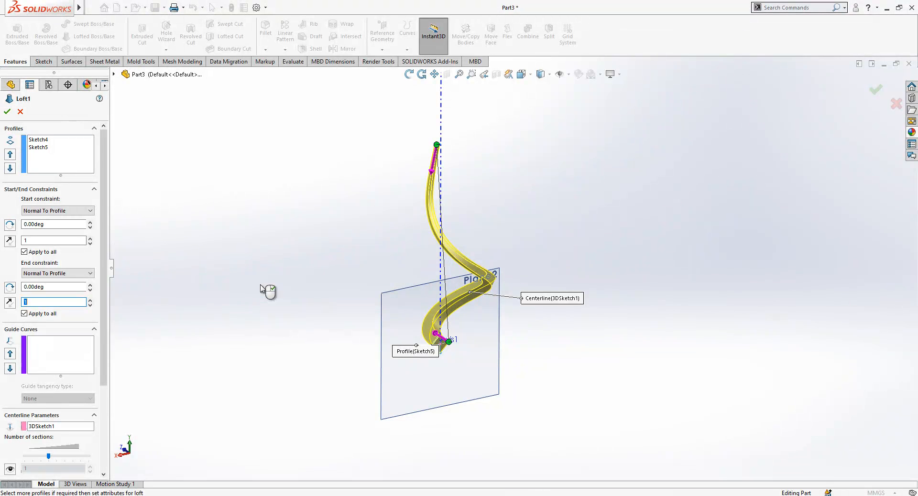
{"action": "left_click", "coordinate": [7, 111]}
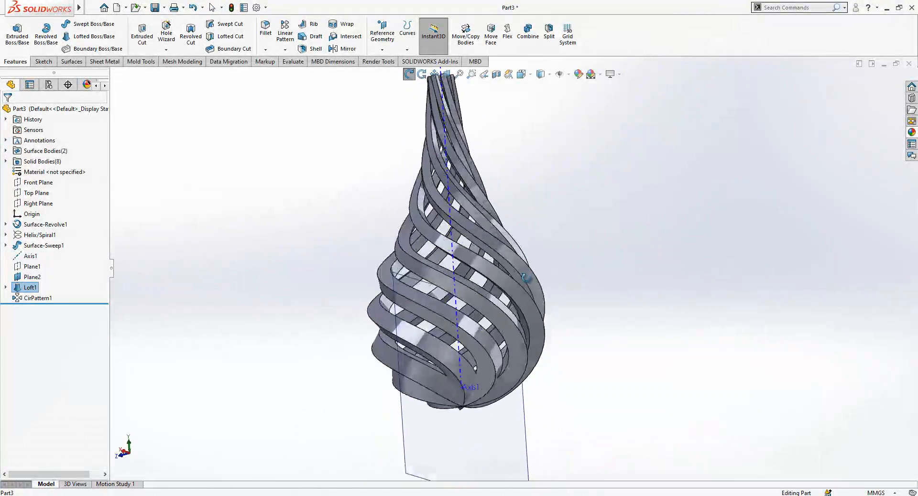
Combine the CirPattern1 bodies and Loft1 with Add into one solid cage
{"action": "left_click", "coordinate": [527, 32]}
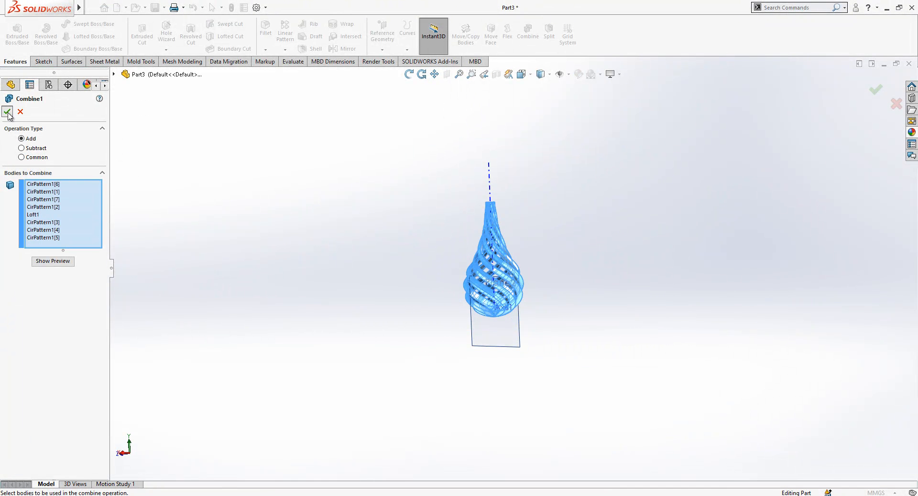
{"action": "left_click", "coordinate": [8, 112]}
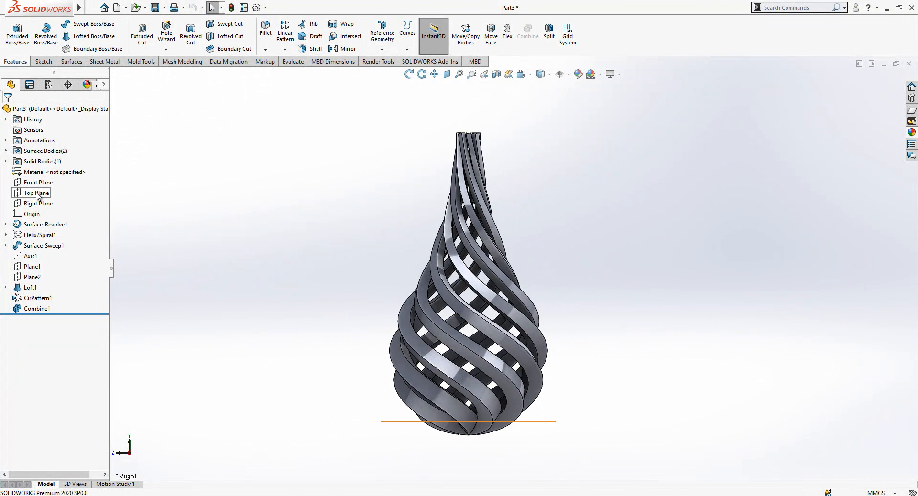
Start a sketch on the Right Plane and leave it without keeping it
{"action": "left_click", "coordinate": [37, 203]}
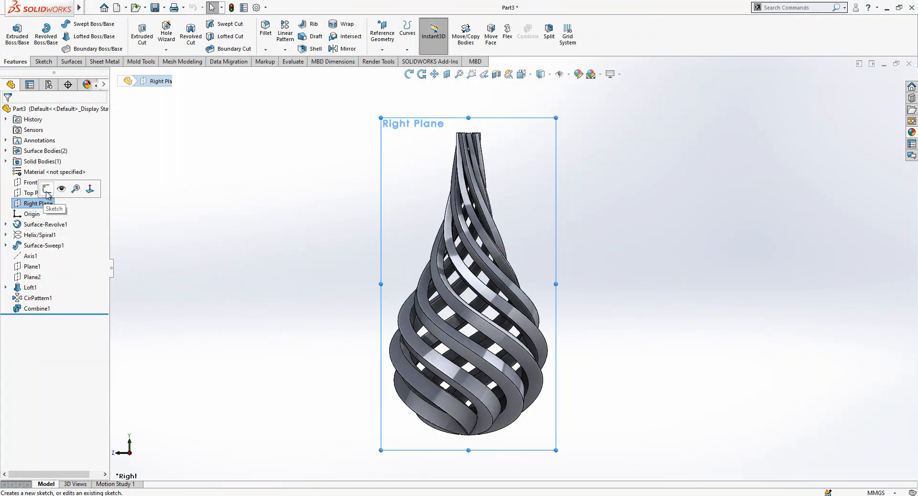
{"action": "left_click", "coordinate": [46, 190]}
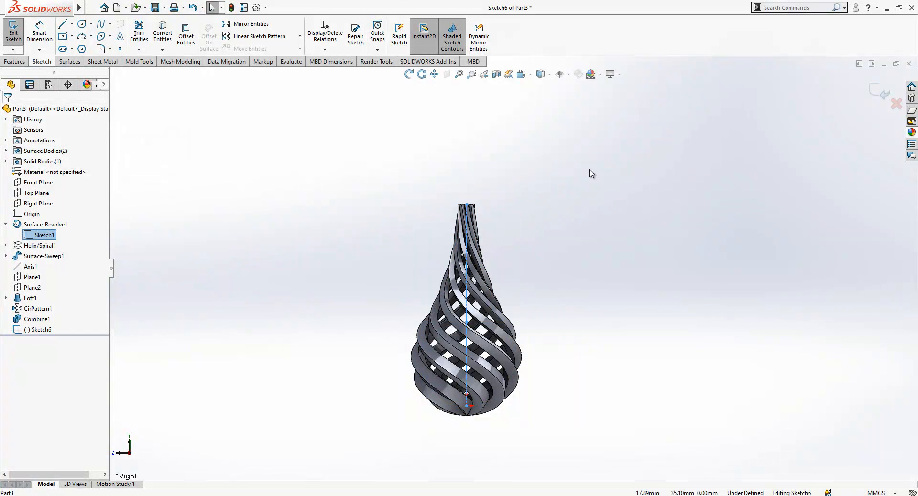
{"action": "left_click", "coordinate": [13, 30]}
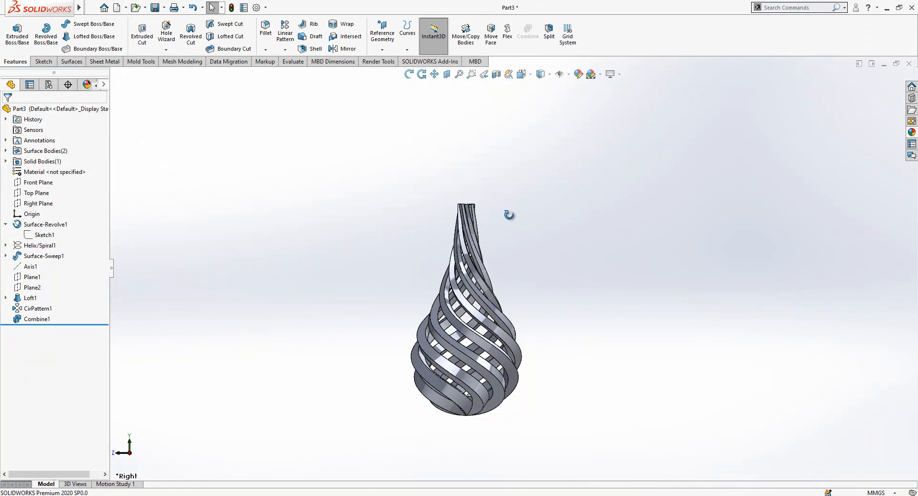
Sketch a corner rectangle at the cage top on the Front Plane and dimension its width 1.50
{"action": "left_click", "coordinate": [38, 182]}
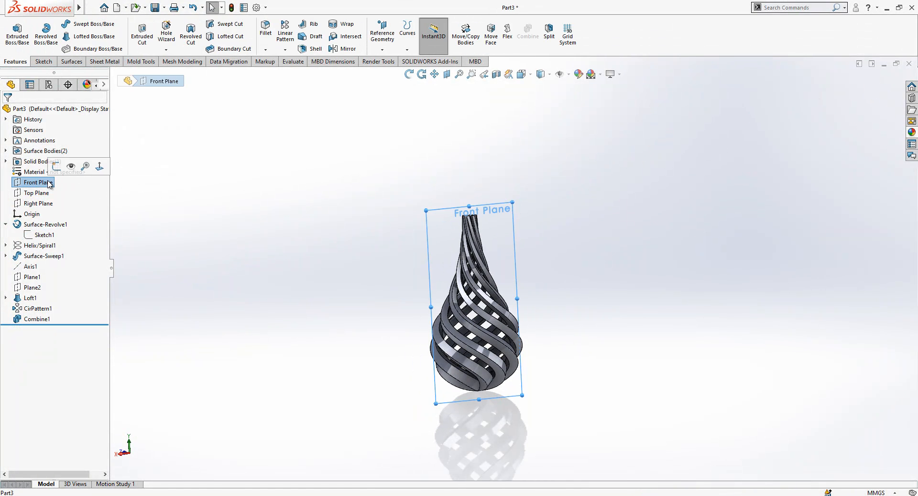
{"action": "left_click", "coordinate": [44, 234]}
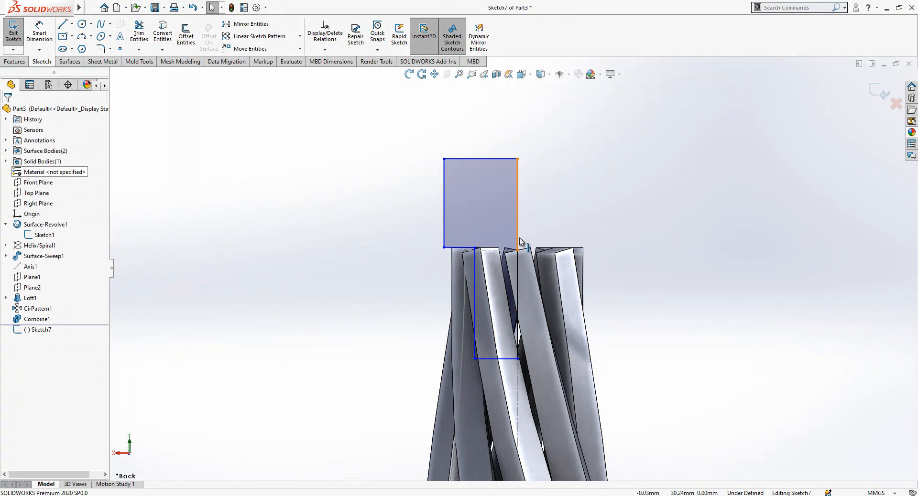
{"action": "left_click", "coordinate": [40, 32]}
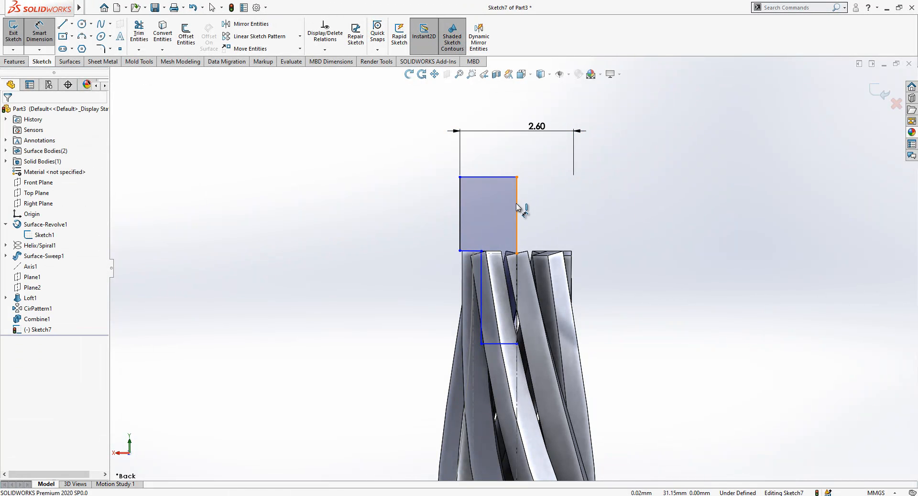
{"action": "left_click", "coordinate": [517, 212]}
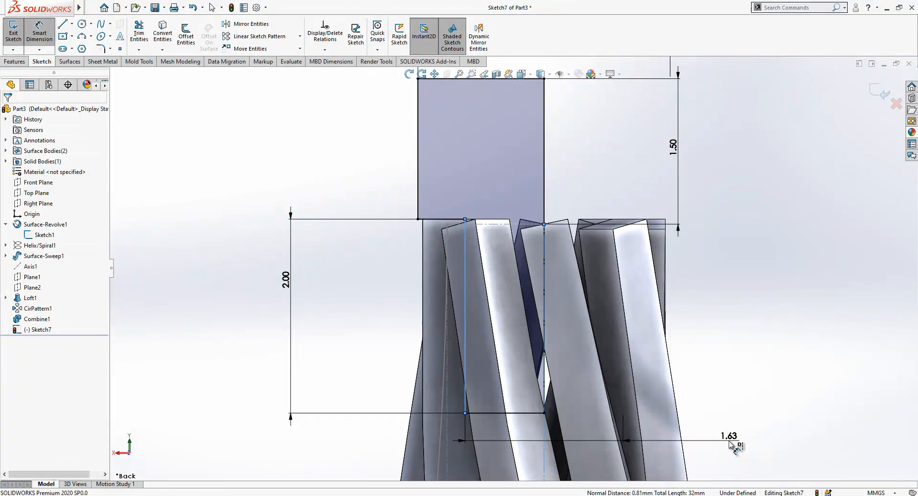
Add the 2.00 horizontal offset dimension and close the cap profile Sketch7
{"action": "left_click", "coordinate": [730, 440]}
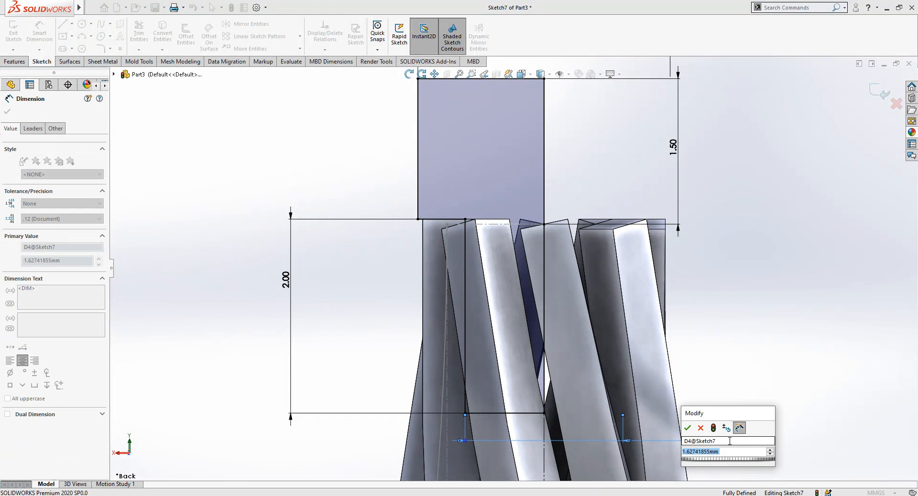
{"action": "left_click", "coordinate": [687, 427]}
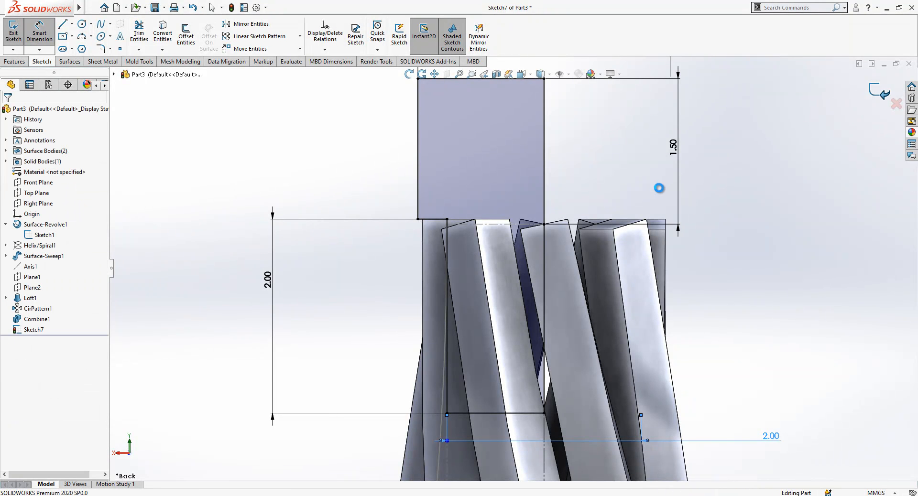
{"action": "left_click", "coordinate": [12, 30]}
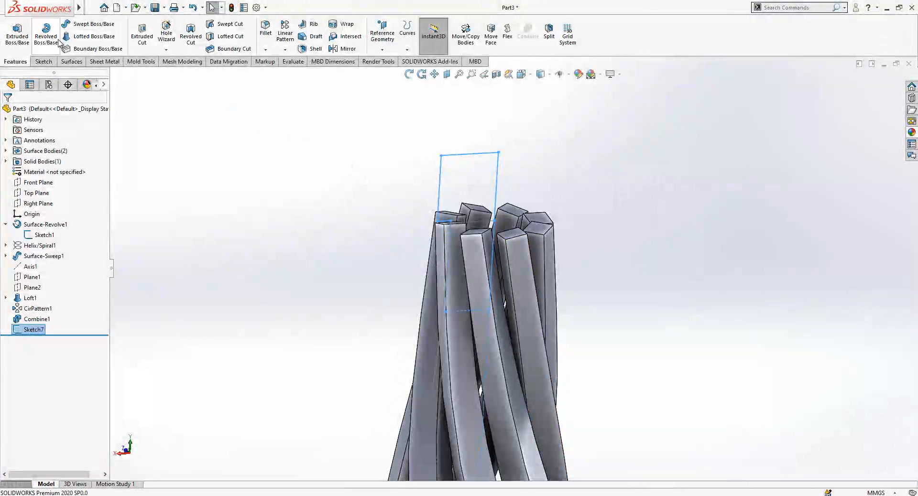
Revolve Sketch7 about the central axis into the cylindrical cap Revolve2
{"action": "left_click", "coordinate": [45, 33]}
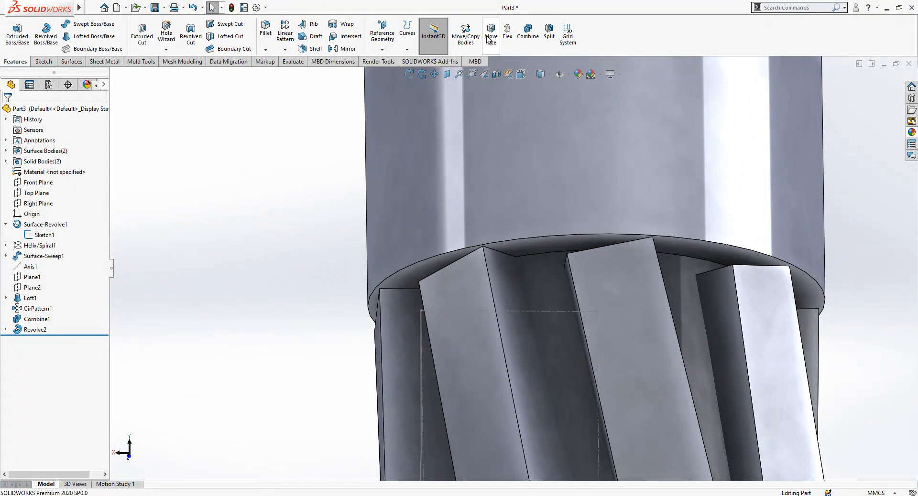
Offset the cap's bottom face 0.2 mm with Move Face so it overlaps the cage top
{"action": "left_click", "coordinate": [490, 35]}
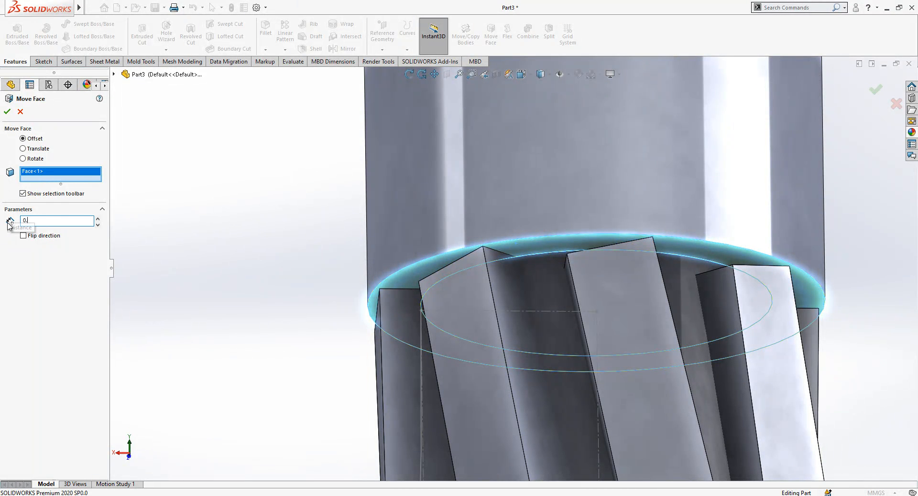
{"action": "type", "text": "0.50mm"}
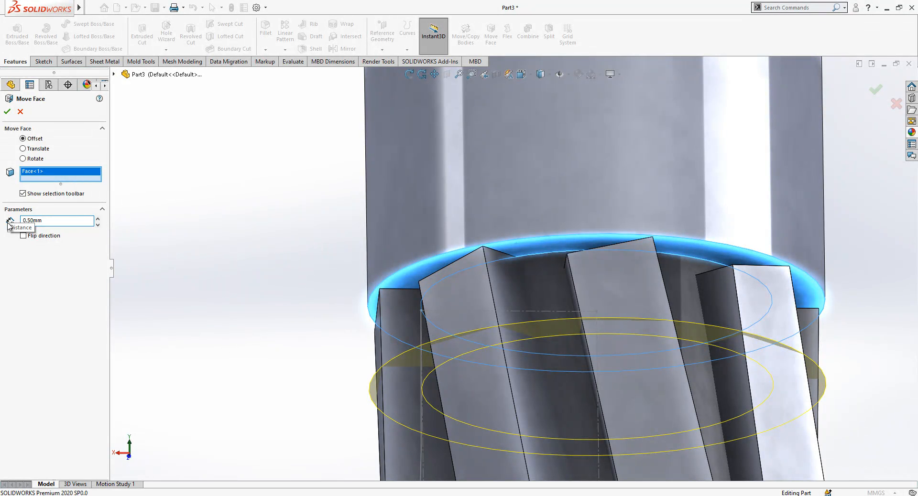
{"action": "type", "text": "0.2"}
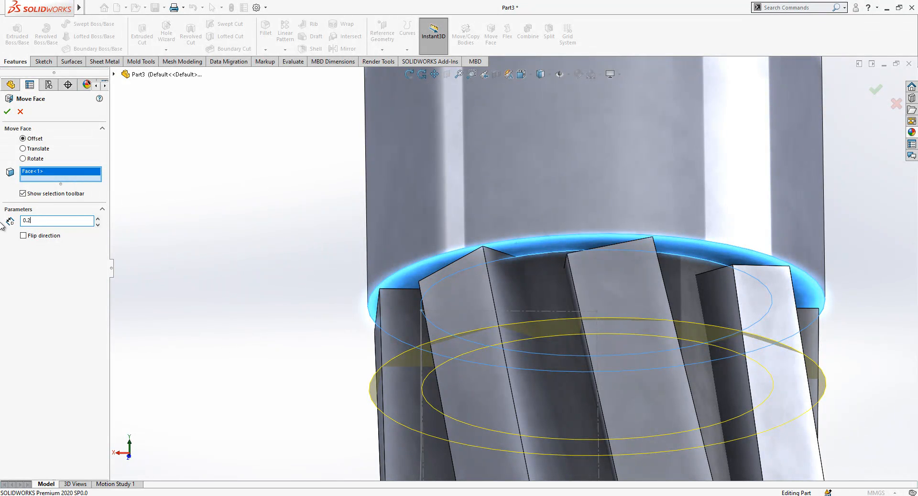
{"action": "left_click", "coordinate": [6, 112]}
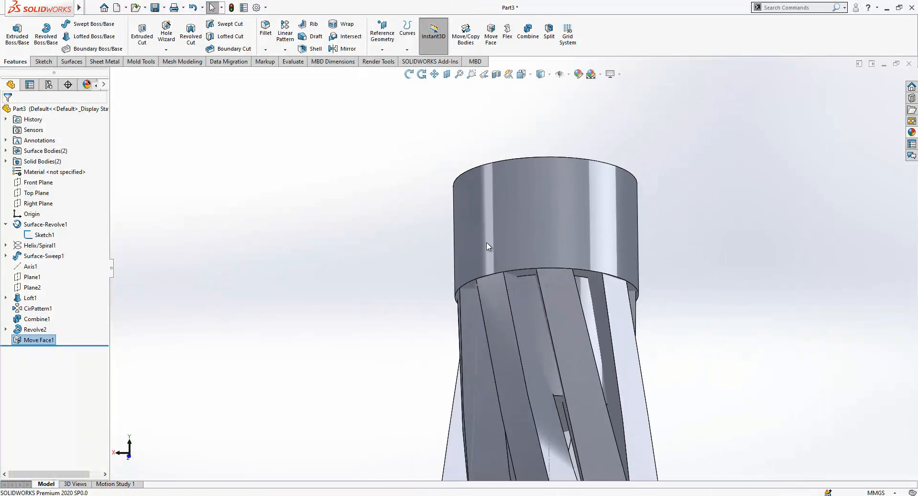
Combine the cap and the spiral cage with Add into a single solid Combine2
{"action": "left_click", "coordinate": [525, 33]}
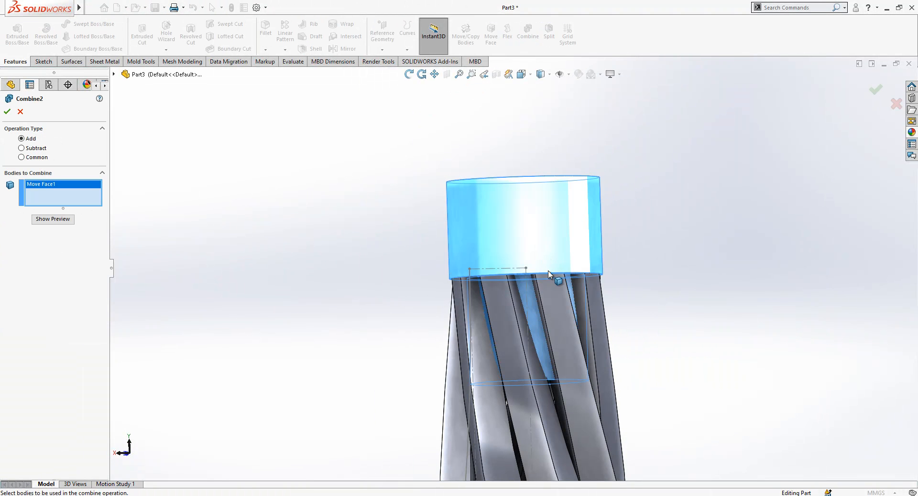
{"action": "left_click", "coordinate": [7, 111]}
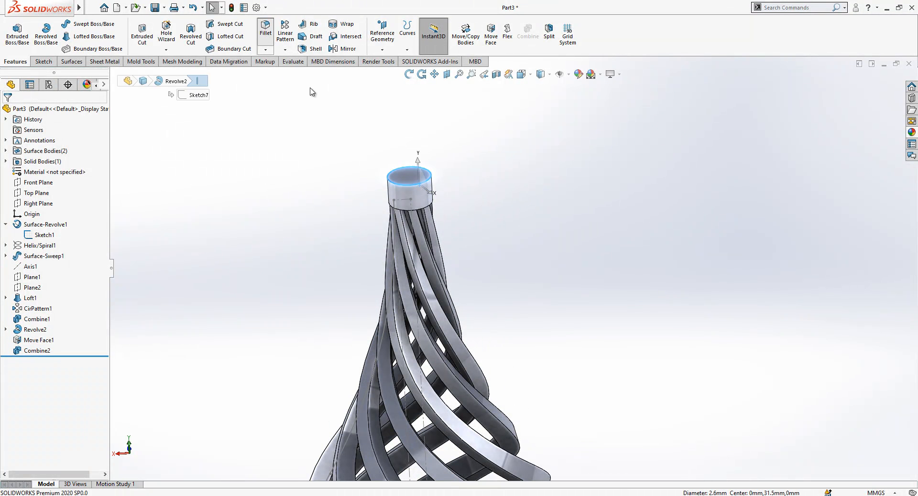
Fillet the cap's top edge at 1.25 mm radius, forming a domed tip (Fillet2)
{"action": "left_click", "coordinate": [265, 31]}
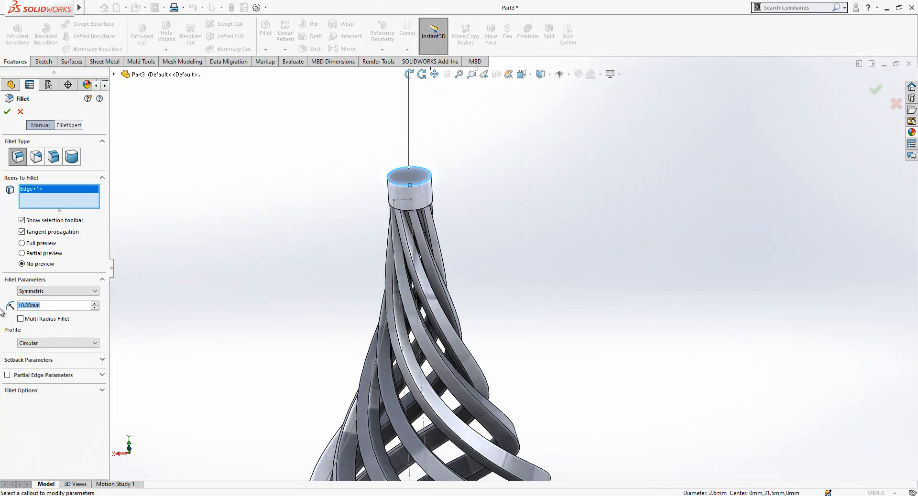
{"action": "type", "text": "1.5"}
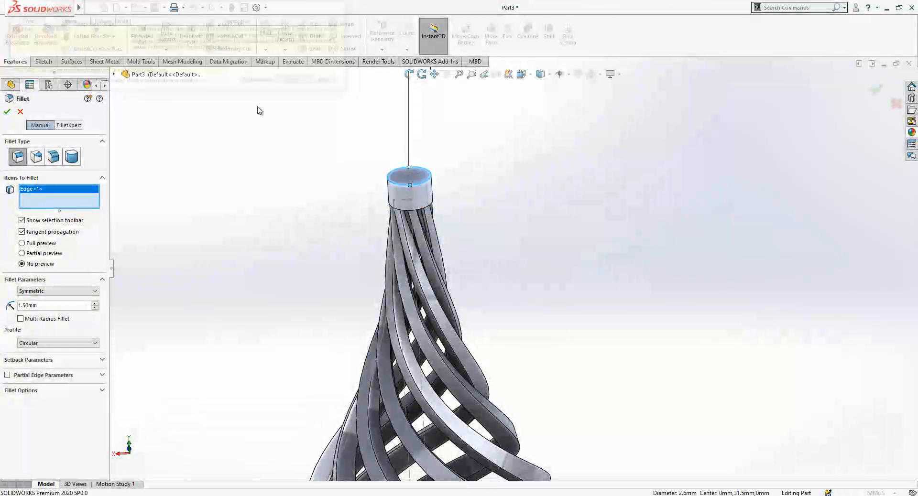
{"action": "left_click", "coordinate": [52, 305]}
{"action": "type", "text": "1.25"}
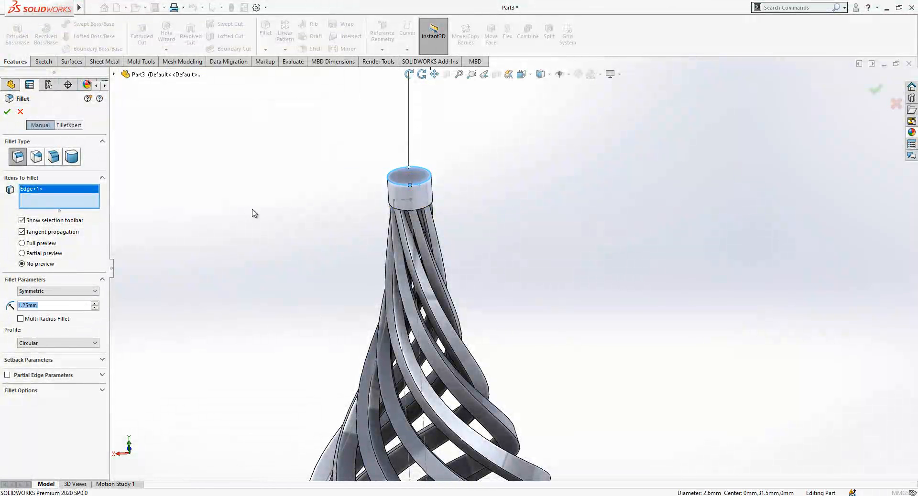
{"action": "left_click", "coordinate": [8, 112]}
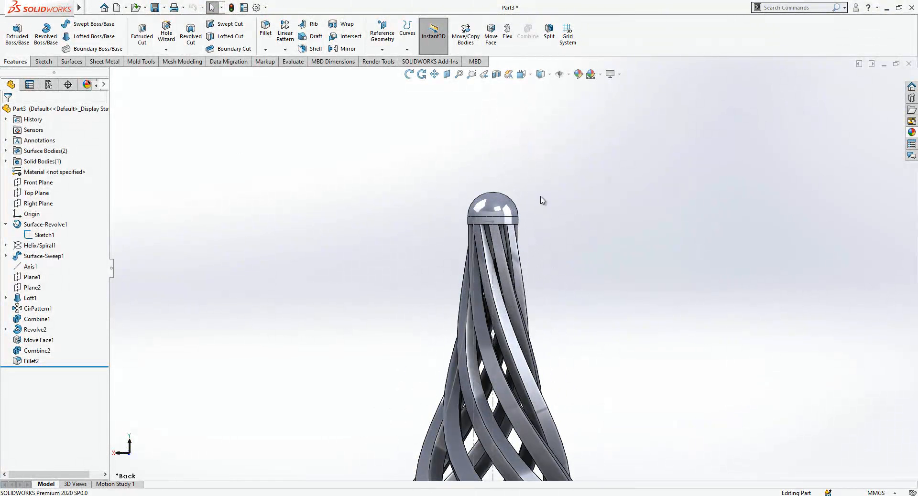
{"action": "mouse_move", "coordinate": [541, 169]}
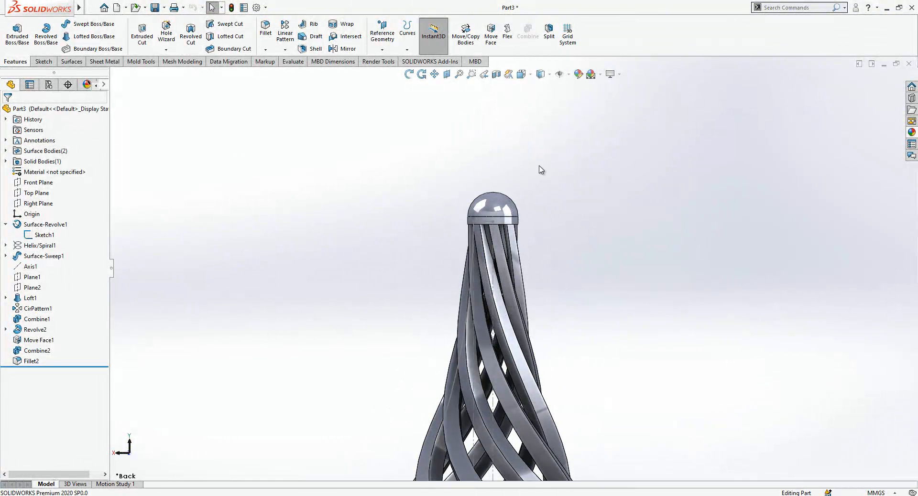
Draw the ring's outer circle above the dome on the Front Plane and dimension it Ø4 mm
{"action": "left_click", "coordinate": [39, 181]}
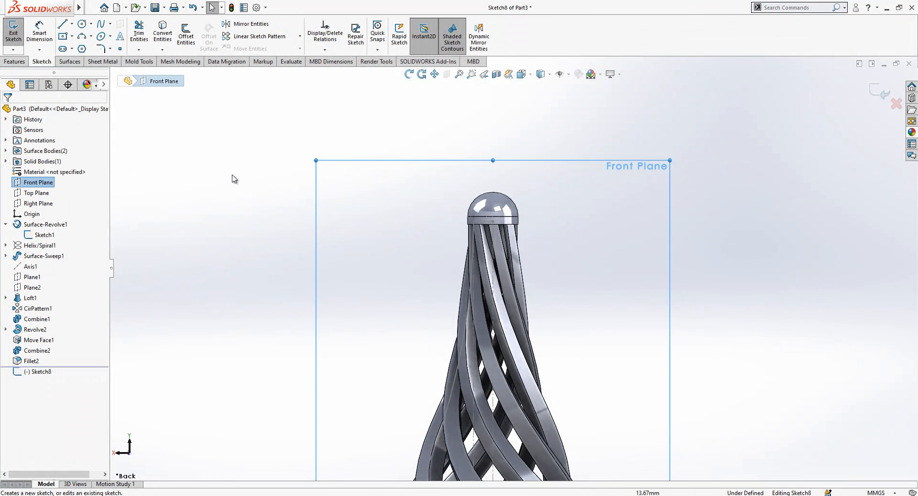
{"action": "left_click", "coordinate": [80, 23]}
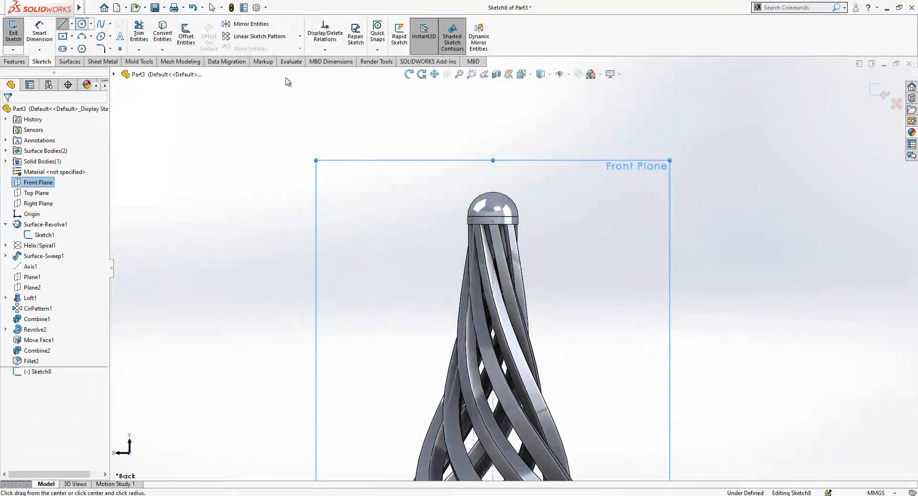
{"action": "left_click_drag", "start_coordinate": [494, 169], "coordinate": [497, 211]}
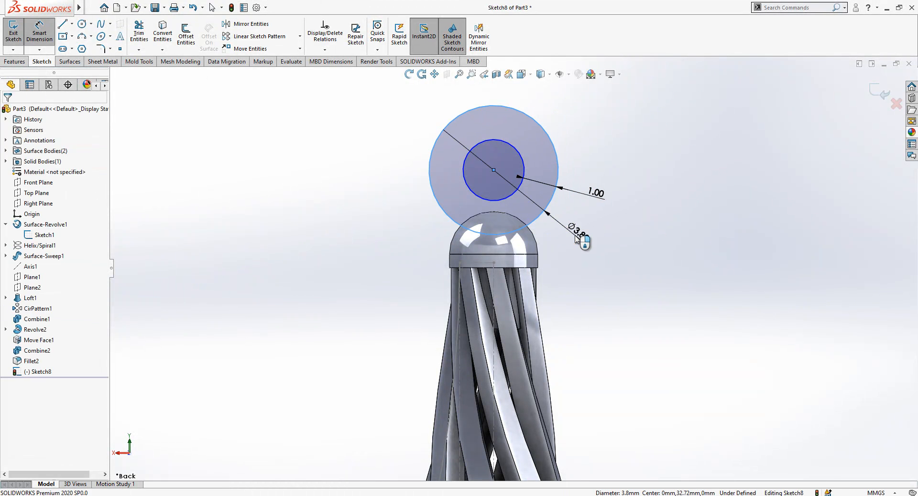
{"action": "left_click", "coordinate": [579, 230]}
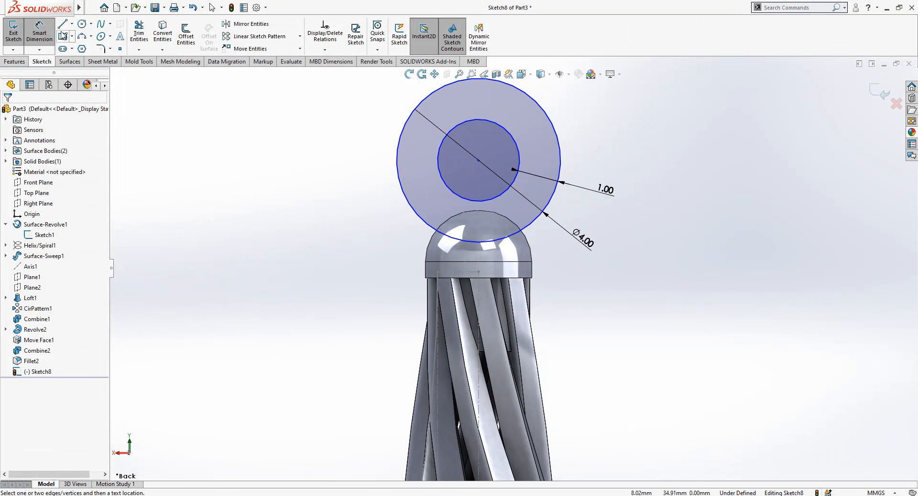
{"action": "left_click", "coordinate": [64, 23]}
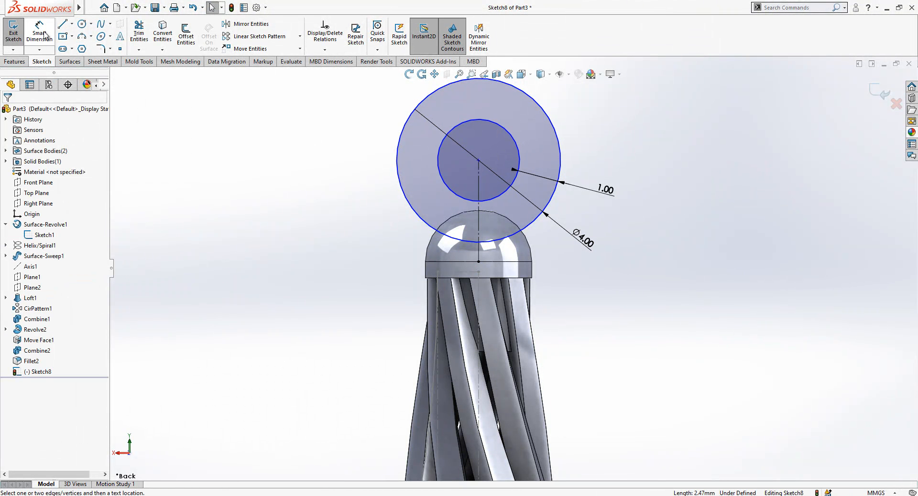
Dimension the ring's height above the dome and close Sketch8
{"action": "left_click", "coordinate": [651, 211]}
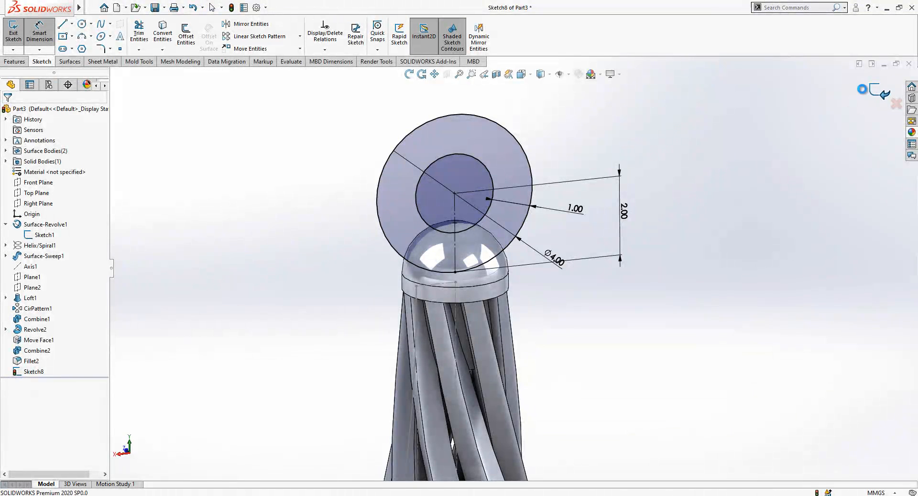
{"action": "left_click", "coordinate": [12, 30]}
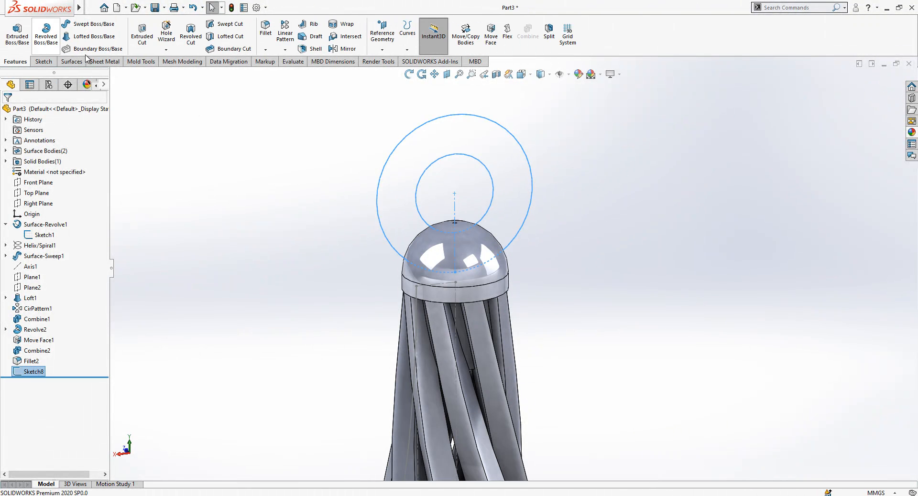
Extrude Sketch8 mid-plane 1.00 mm, merged into the dome as Boss-Extrude1
{"action": "left_click", "coordinate": [16, 33]}
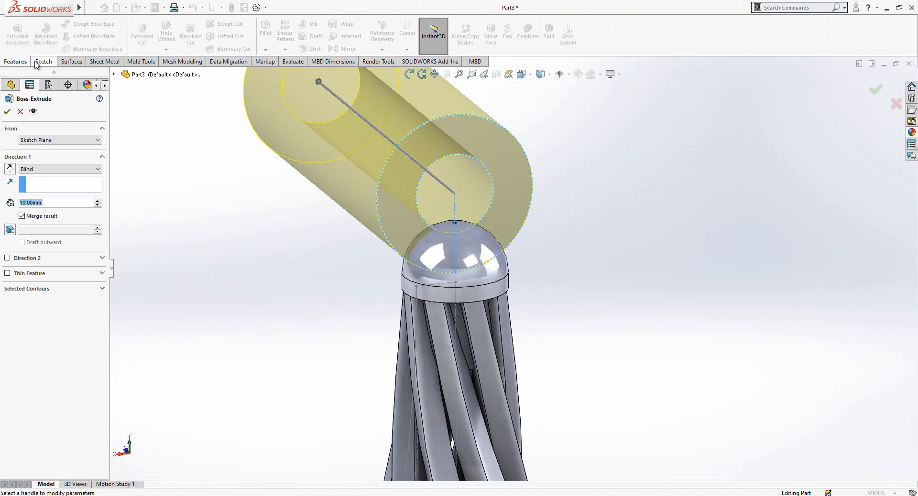
{"action": "left_click", "coordinate": [58, 169]}
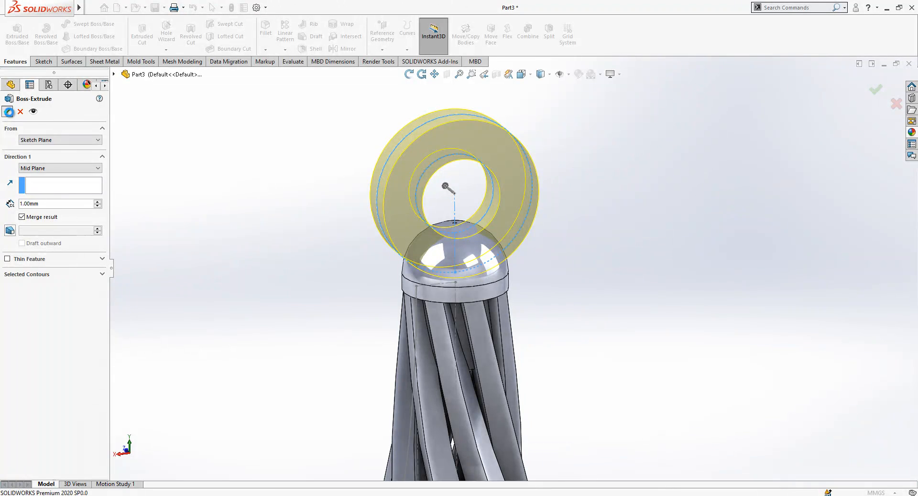
{"action": "left_click", "coordinate": [874, 90]}
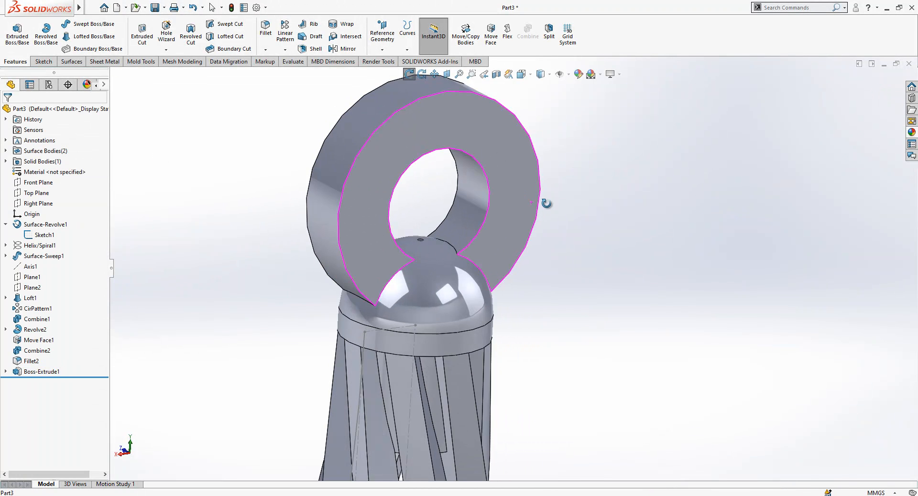
Fillet the ring loop's face edges at 0.50 mm radius (Fillet3)
{"action": "left_click", "coordinate": [265, 30]}
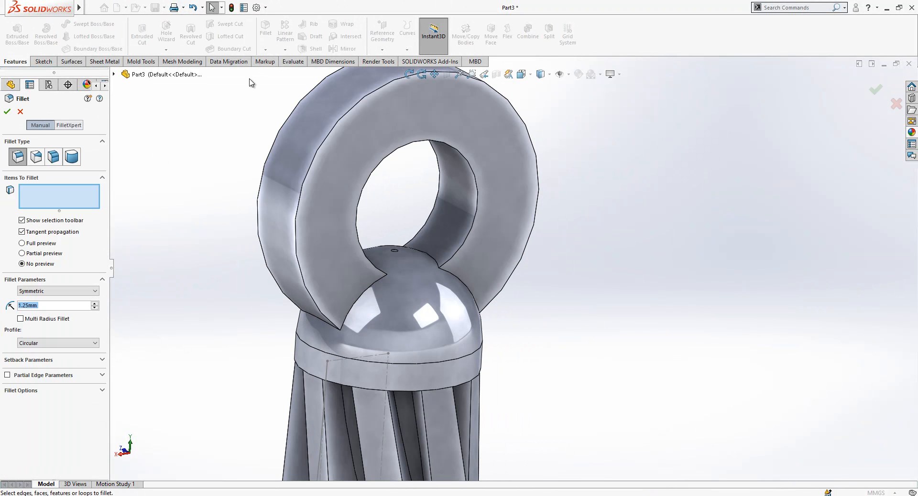
{"action": "type", "text": "0.50mm"}
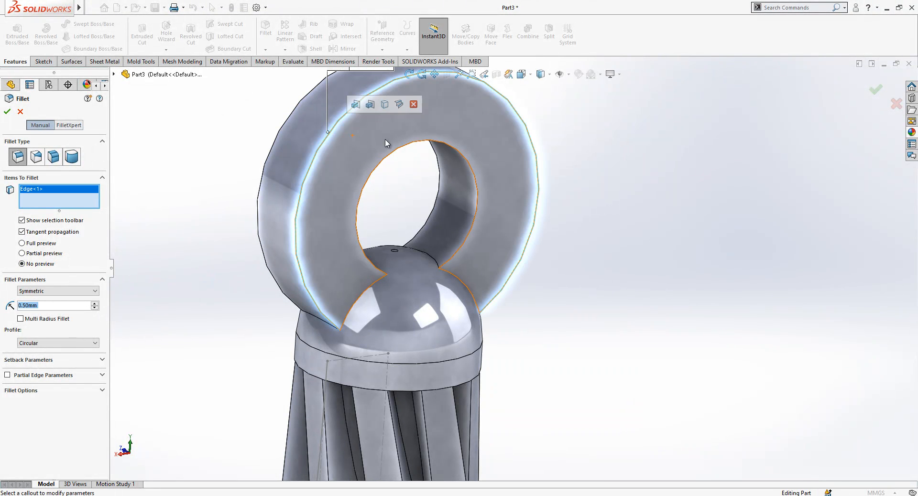
{"action": "left_click", "coordinate": [436, 160]}
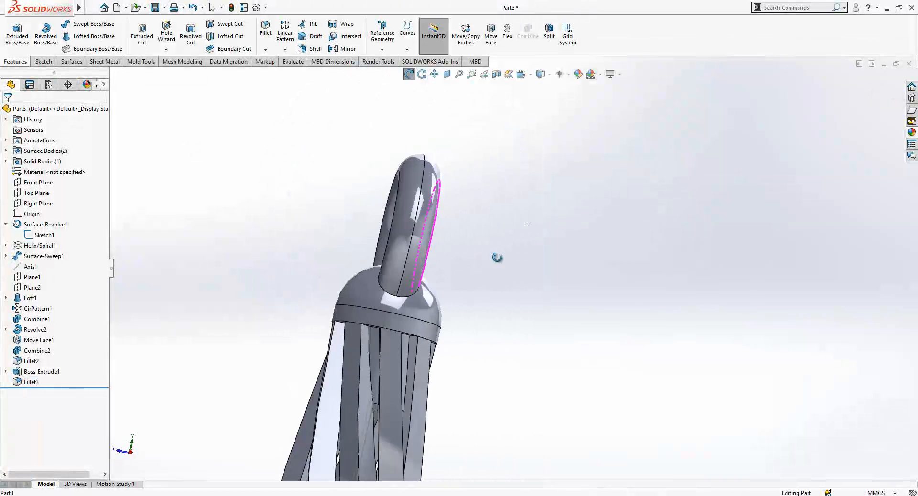
{"action": "left_click", "coordinate": [31, 361]}
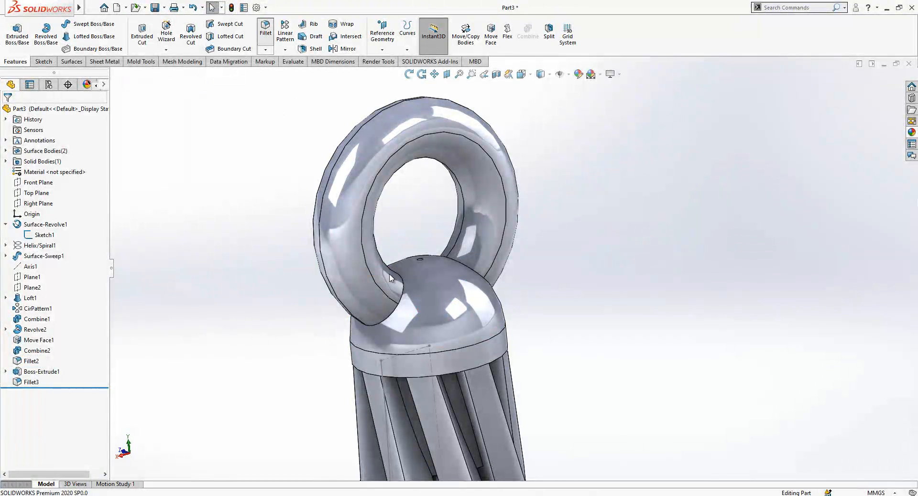
Fillet the ring-to-dome junction edge at 0.50 mm radius (Fillet4)
{"action": "left_click", "coordinate": [265, 28]}
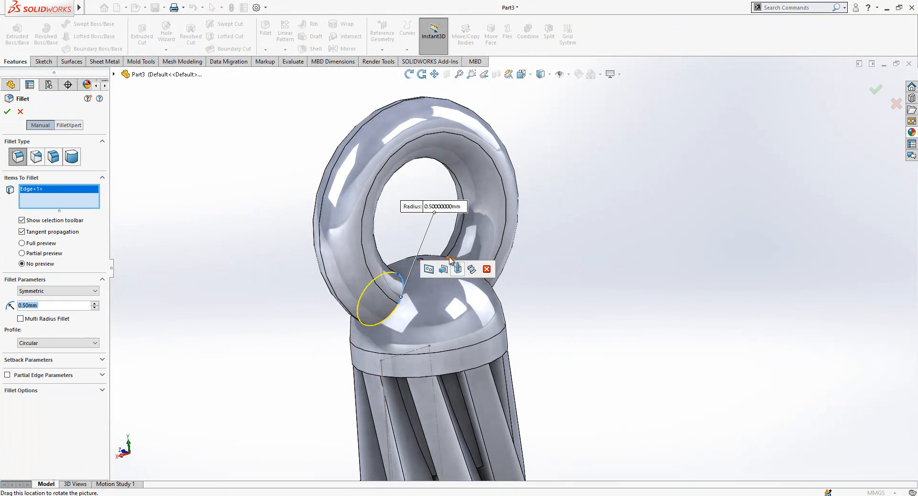
{"action": "left_click", "coordinate": [463, 275]}
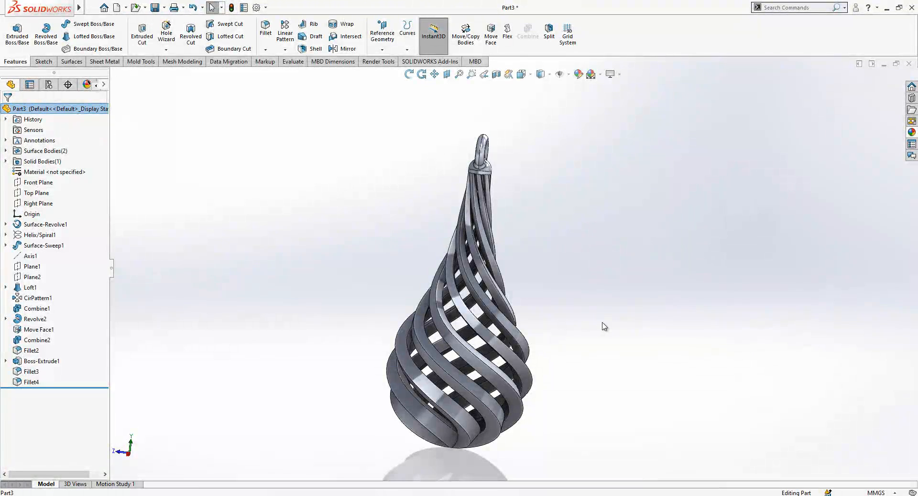
{"action": "left_click_drag", "start_coordinate": [604, 327], "coordinate": [570, 308]}
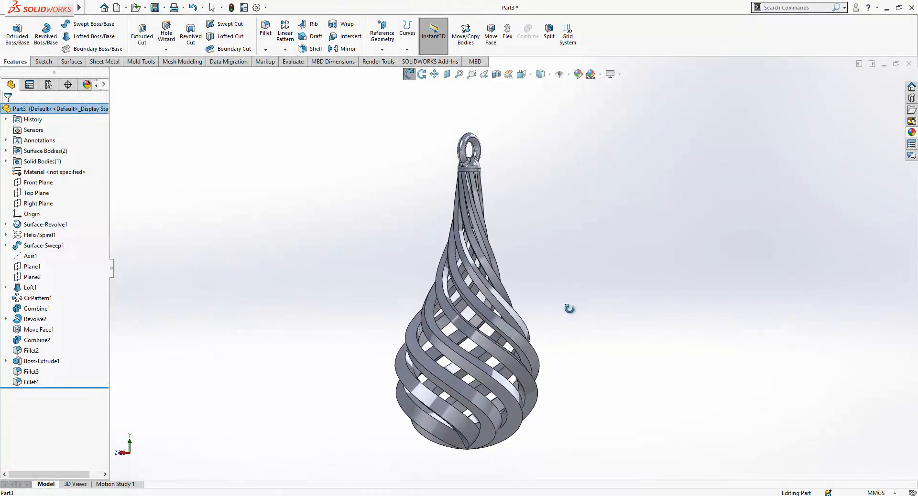